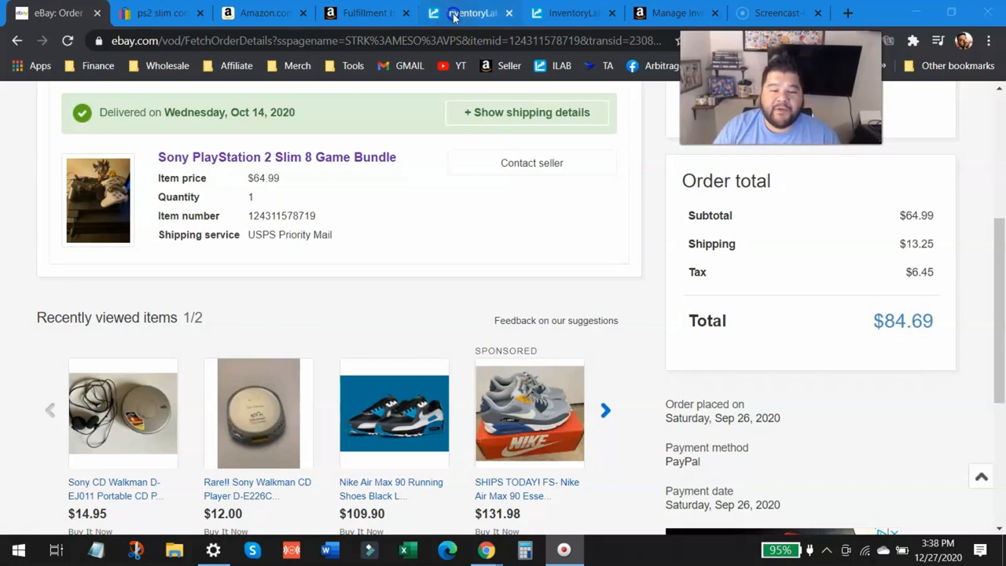
# - Flip through the PS2 bundle order, sale records, sold-listing search and FBA calculator tabs
pyautogui.click(470, 12)
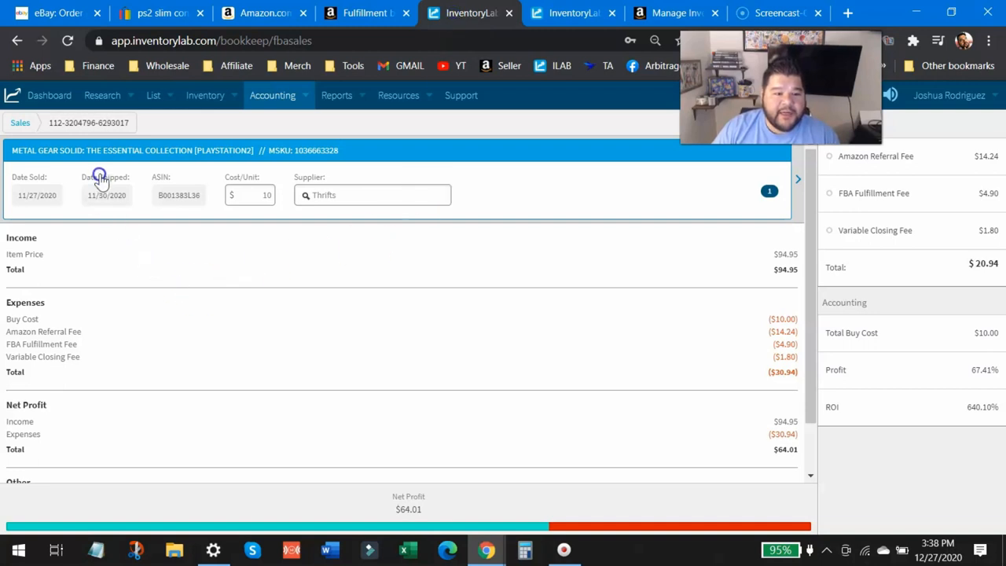
pyautogui.moveTo(778, 257)
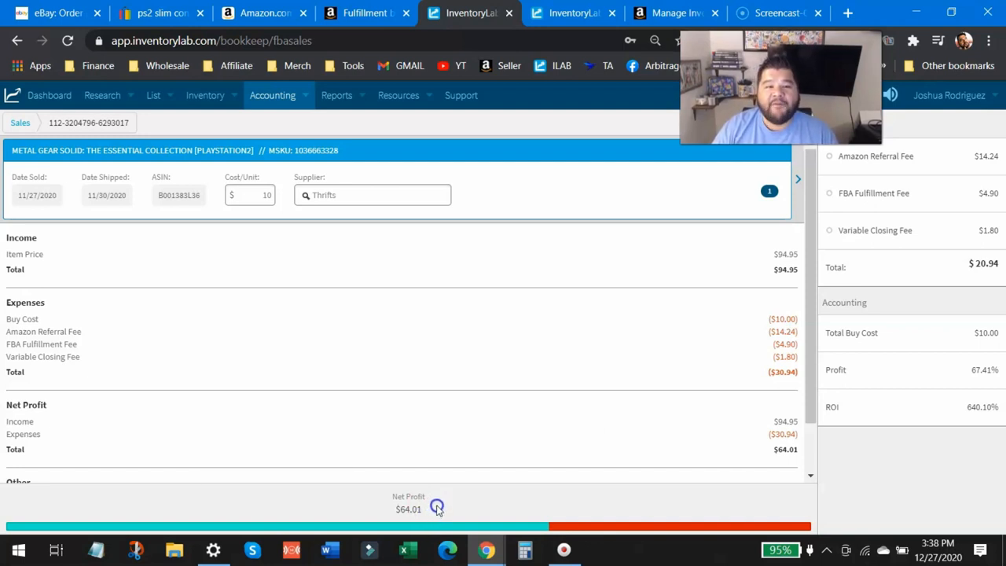
pyautogui.click(157, 12)
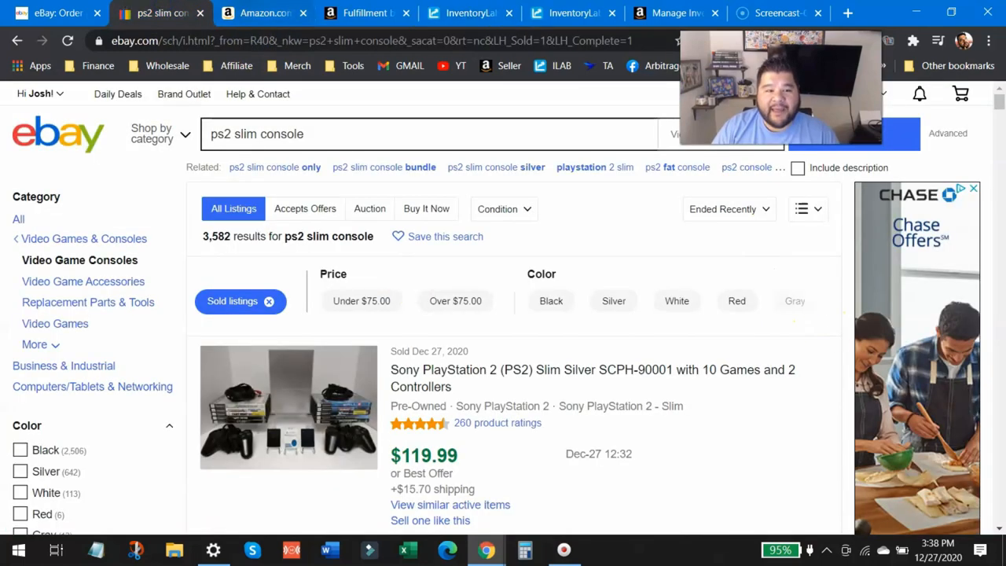
pyautogui.click(55, 12)
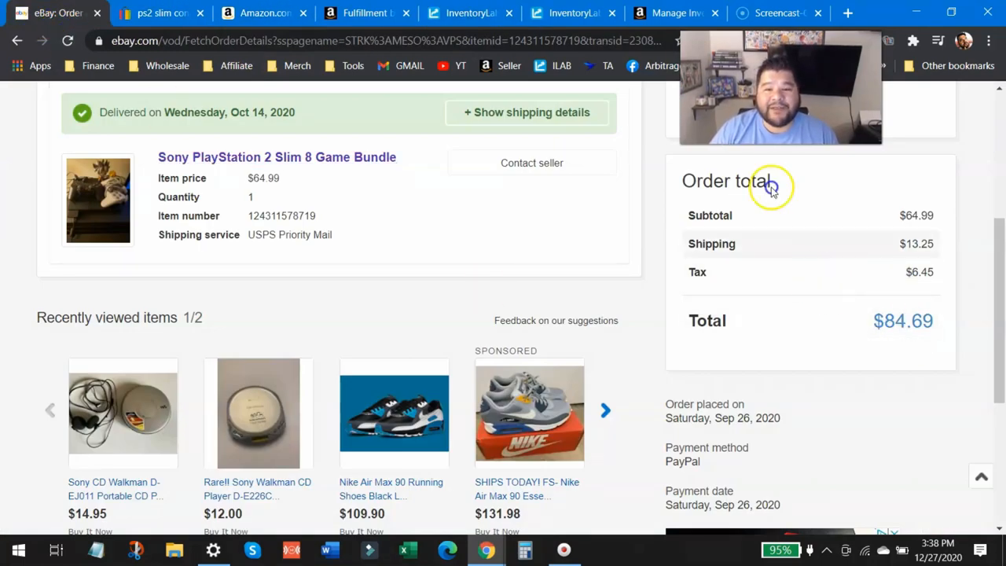
pyautogui.click(572, 12)
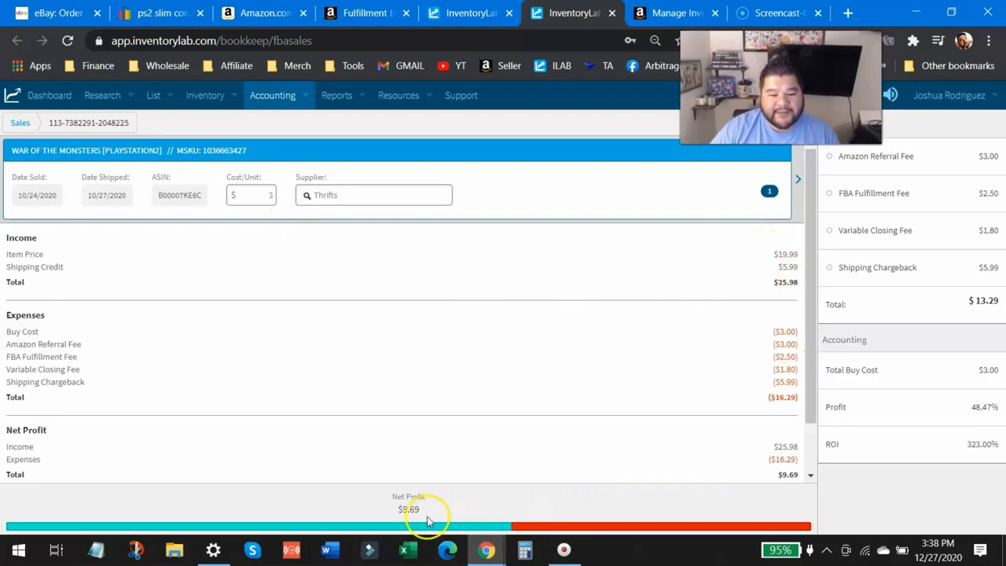
pyautogui.moveTo(427, 520)
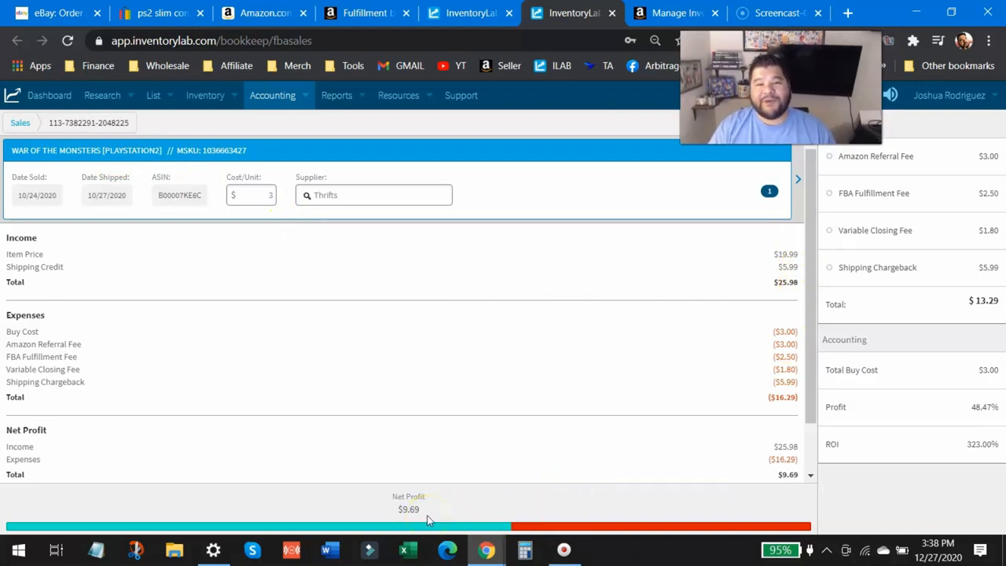
pyautogui.click(365, 13)
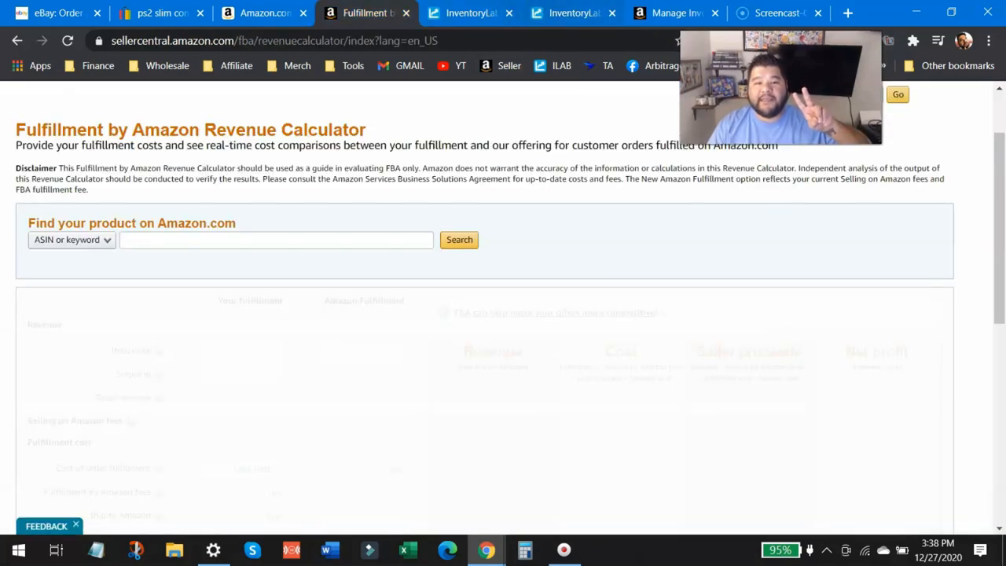
pyautogui.click(572, 12)
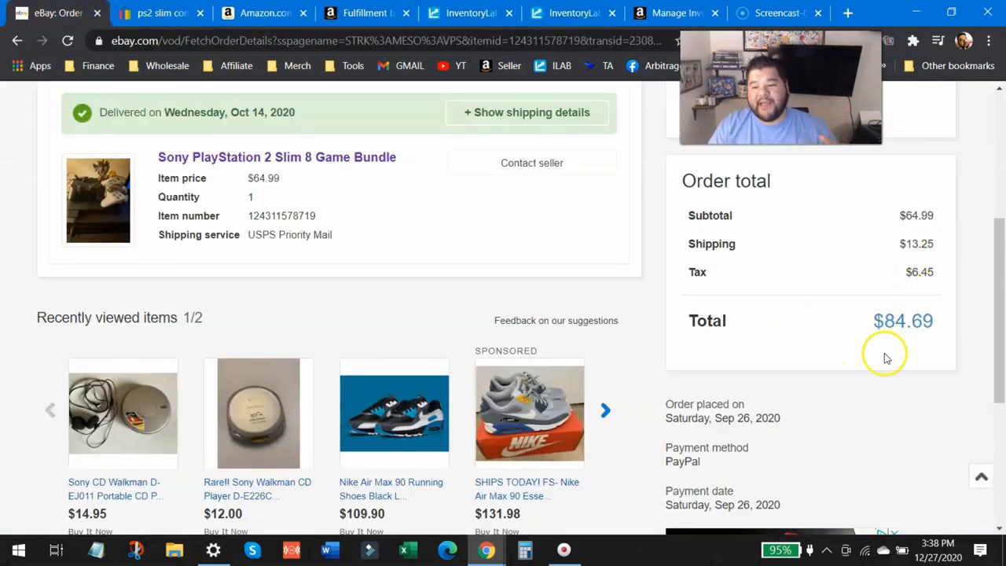
pyautogui.moveTo(887, 352)
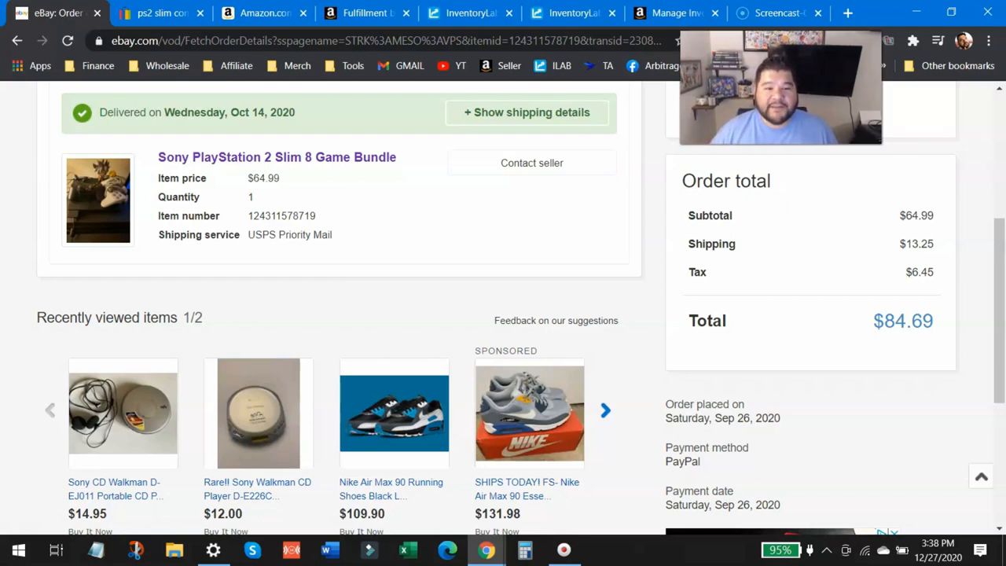
pyautogui.moveTo(877, 8)
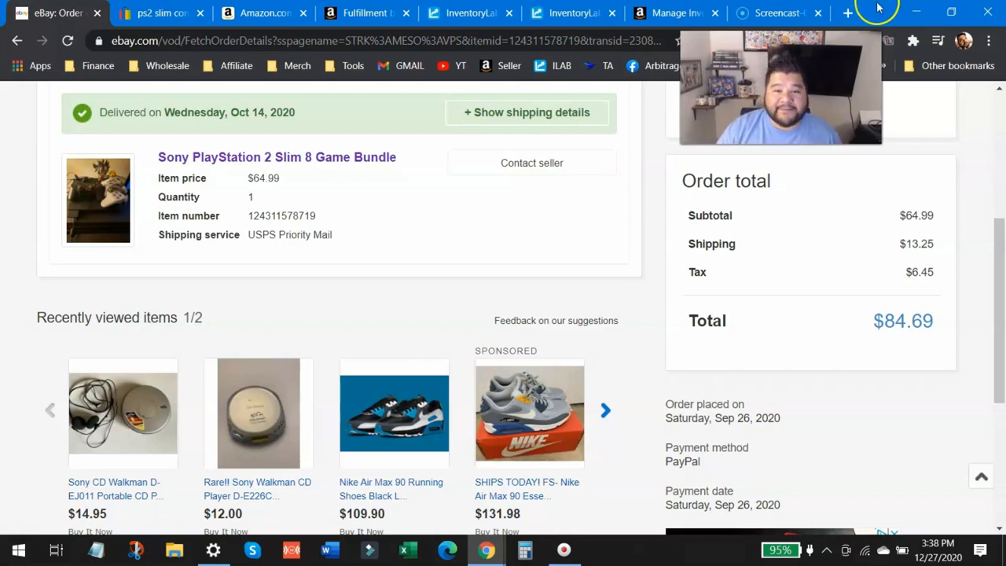
# - On the Amazon PS2 Slim listing, filter the 24 used offers to Prime-only (from $169.95)
pyautogui.click(264, 12)
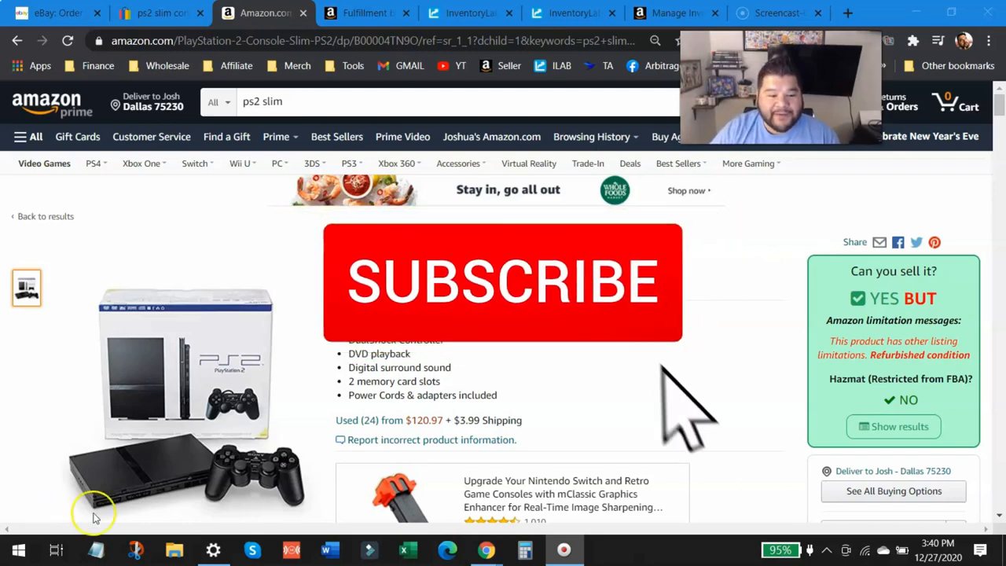
pyautogui.scroll(-3)
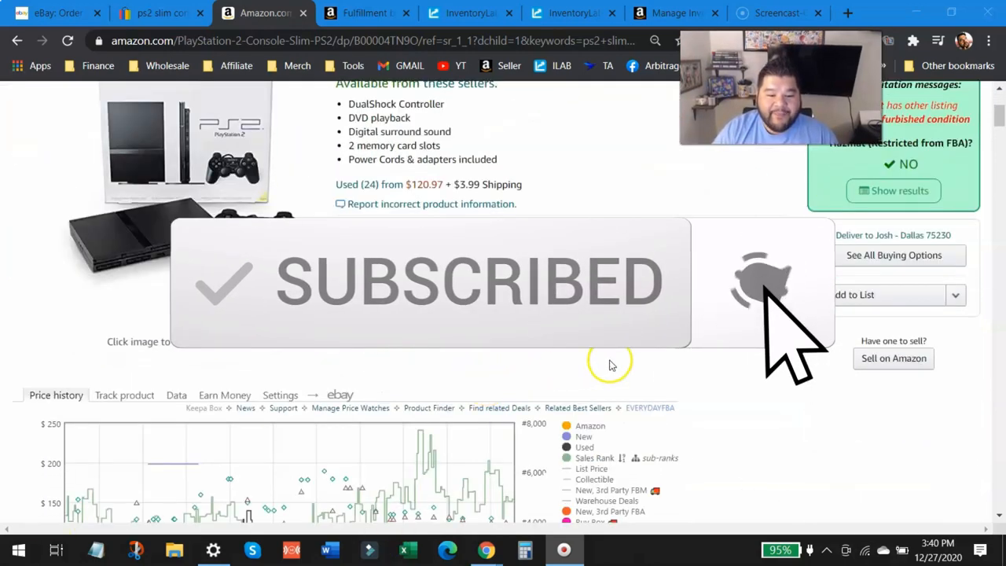
pyautogui.scroll(3)
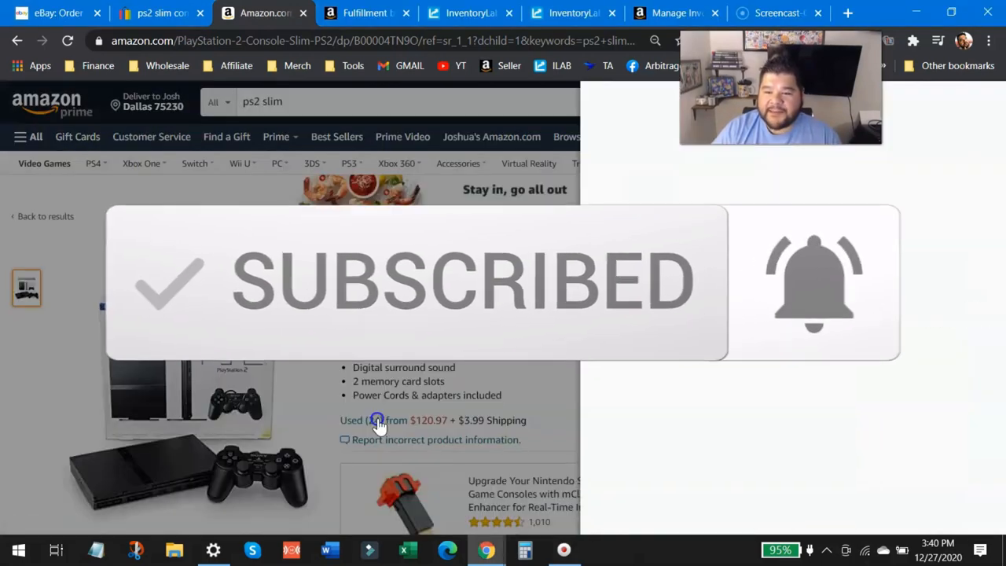
pyautogui.click(381, 420)
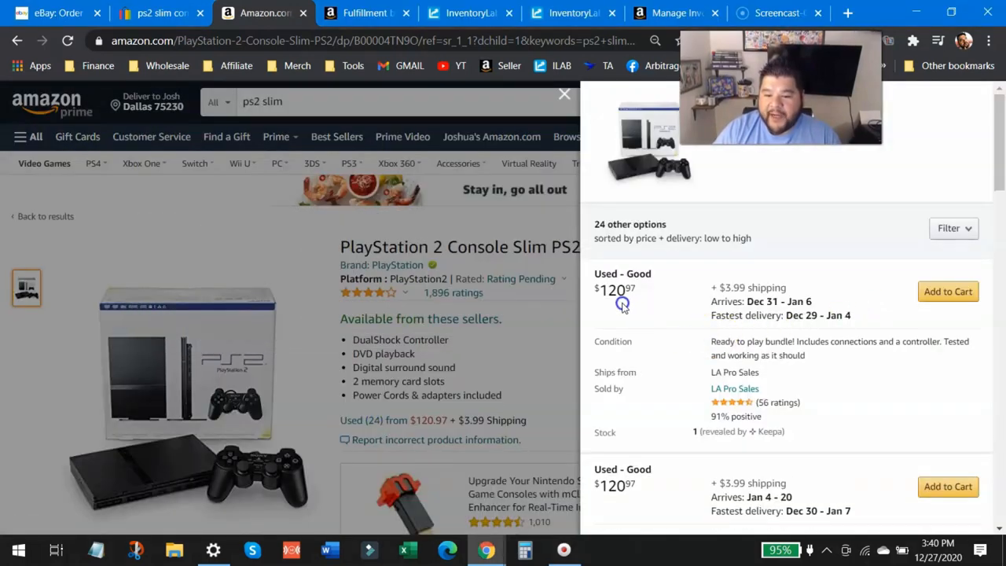
pyautogui.moveTo(666, 294)
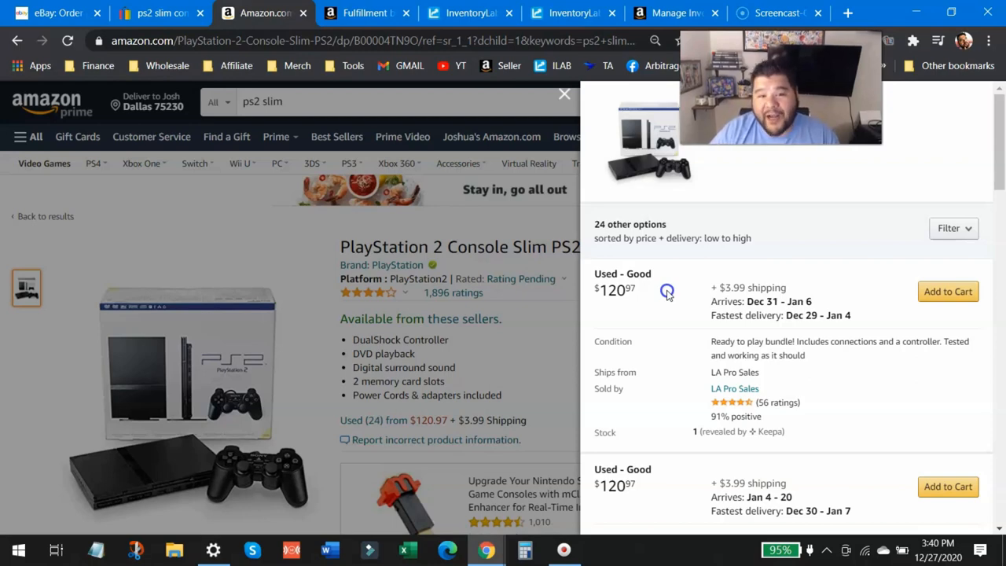
pyautogui.moveTo(670, 294)
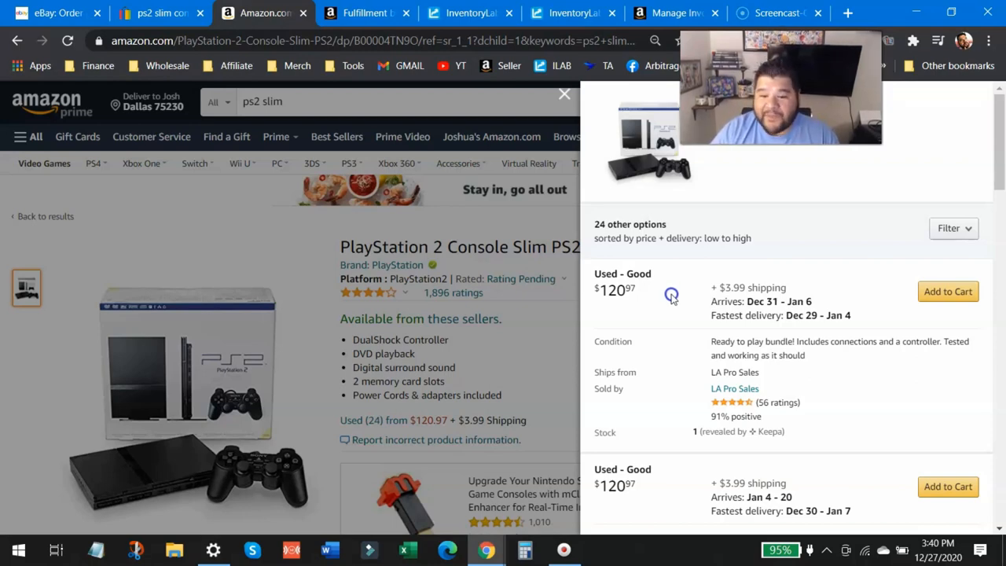
pyautogui.click(953, 228)
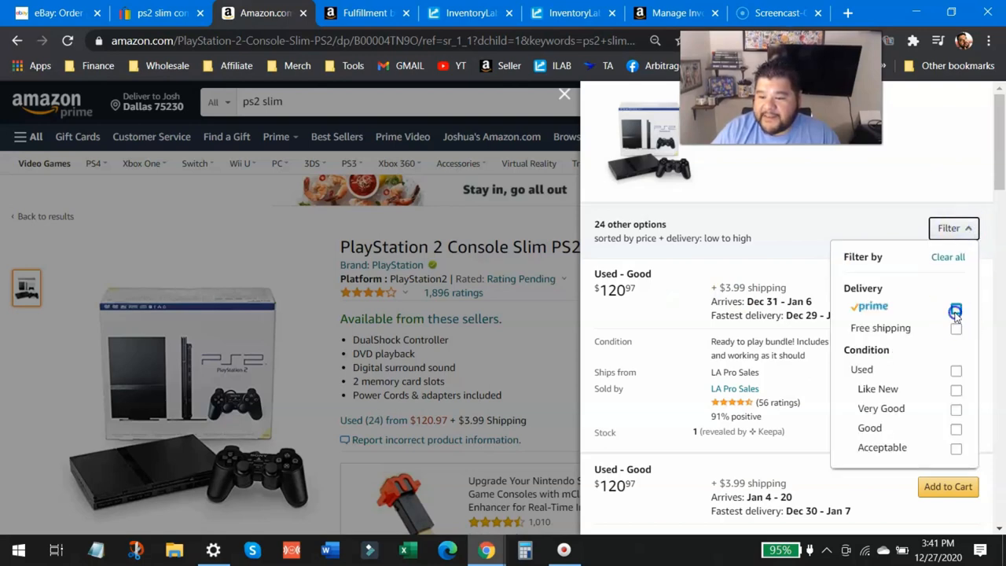
pyautogui.click(955, 305)
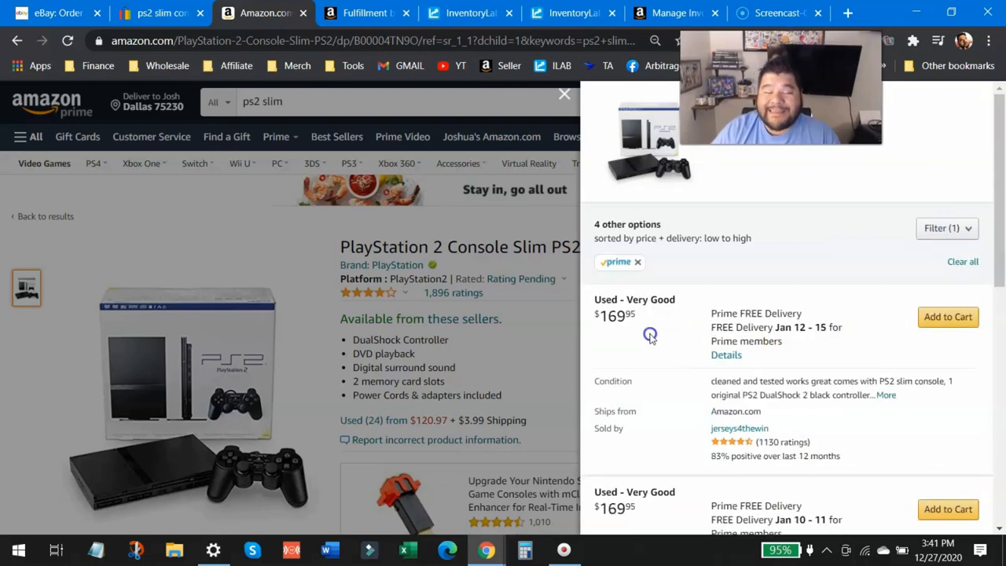
pyautogui.click(564, 94)
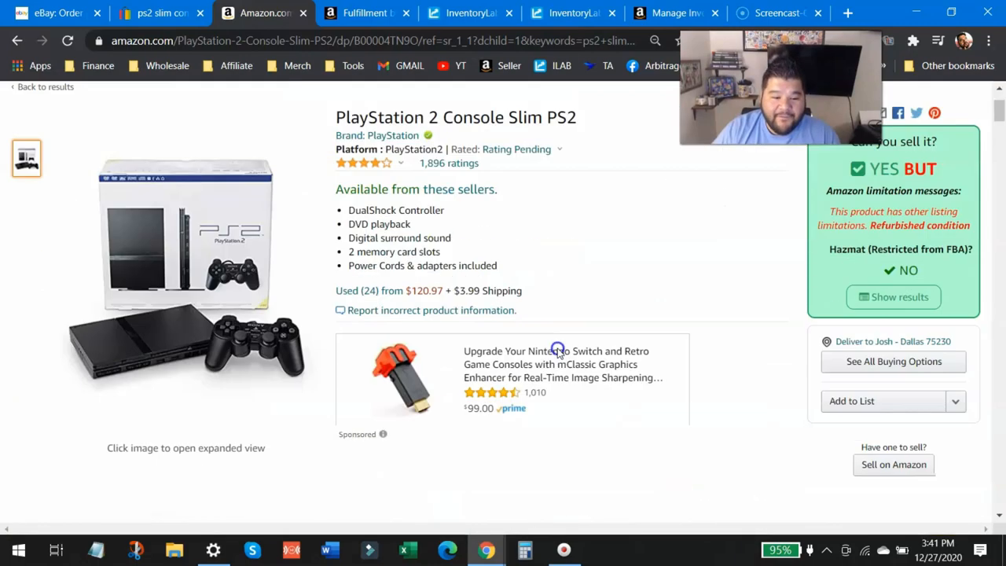
# - Review the PS2 Slim's product information with its ASIN and sales rank
pyautogui.scroll(-3)
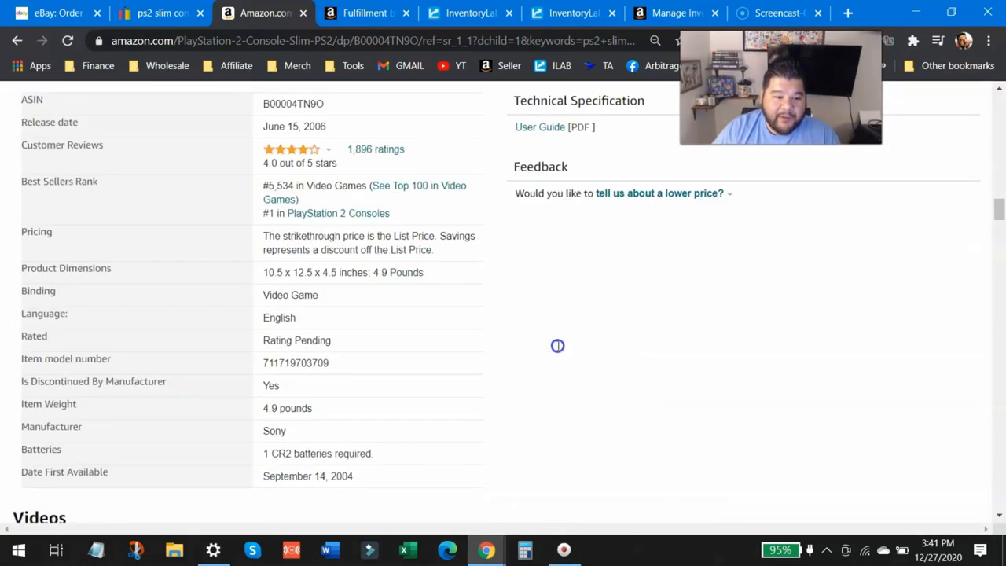
pyautogui.scroll(3)
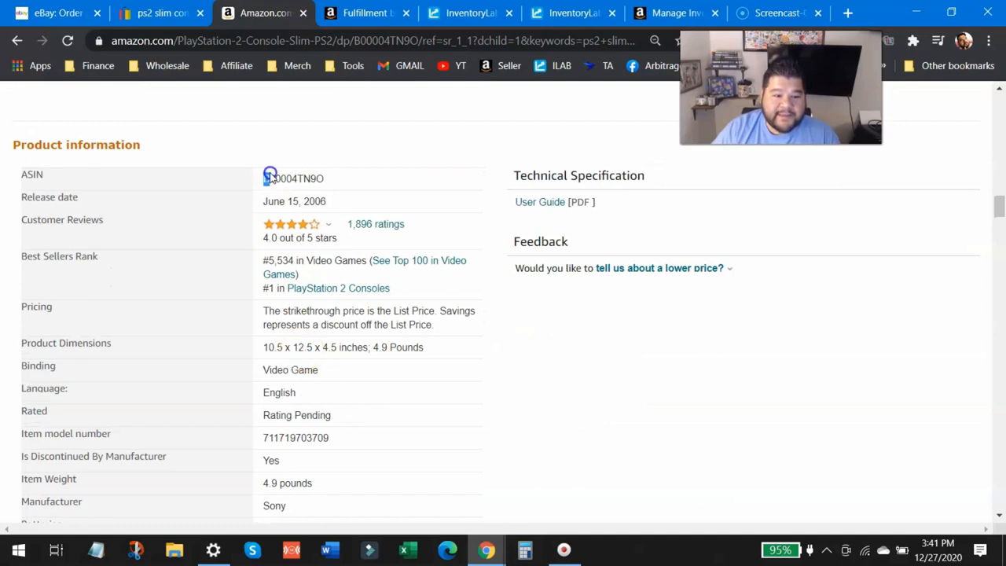
# - Copy the PS2 Slim's ASIN into the Seller Central revenue calculator to pull the product
pyautogui.doubleClick(292, 179)
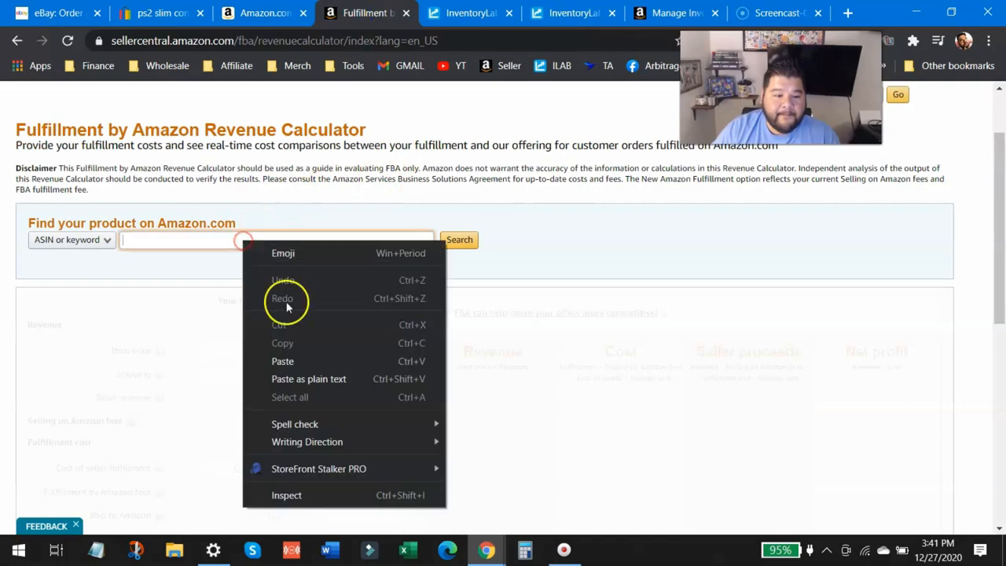
pyautogui.click(283, 360)
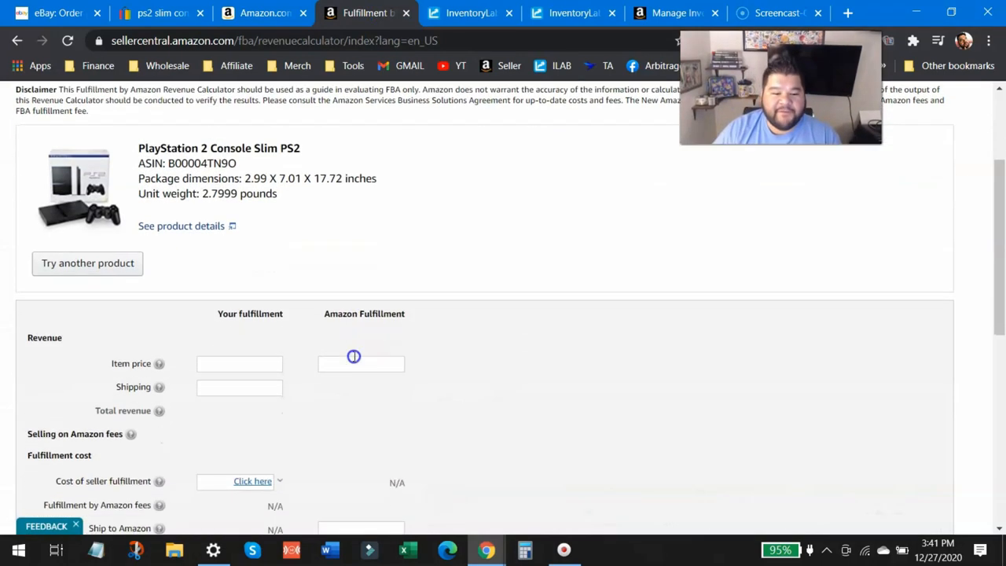
pyautogui.scroll(-3)
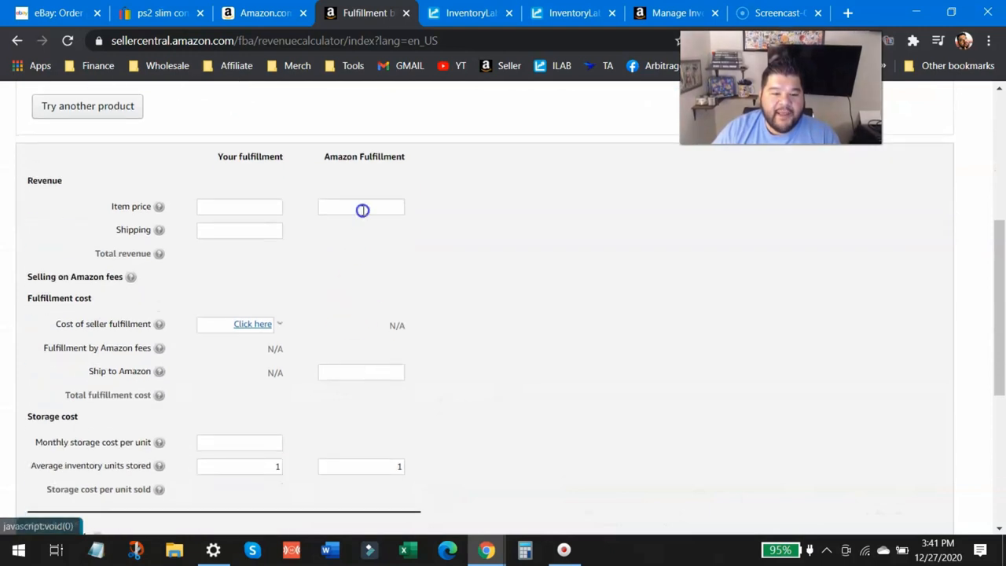
# - Enter an Amazon fulfillment item price of 125.00 and view the cost-of-product explanation
pyautogui.click(362, 207)
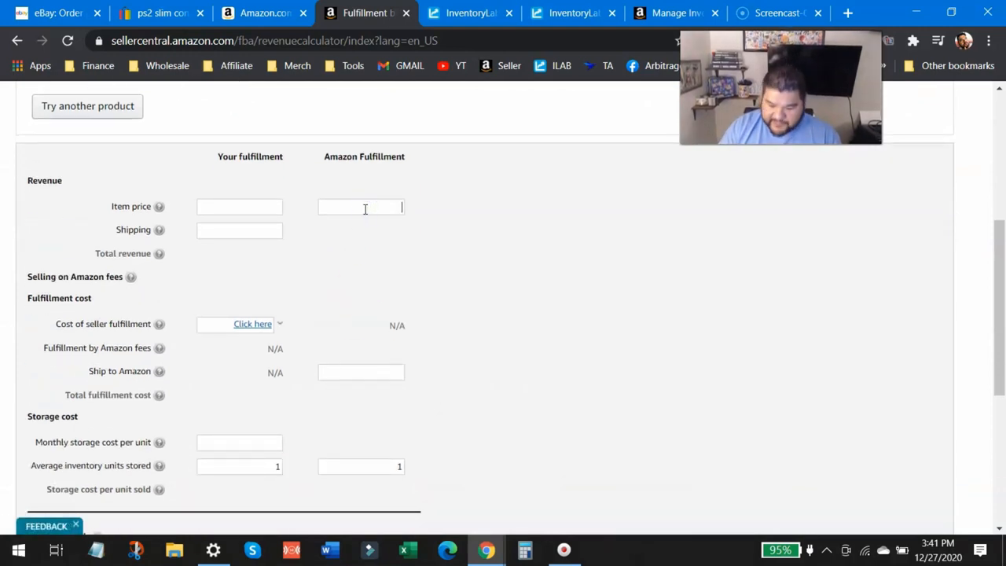
pyautogui.write('125.00')
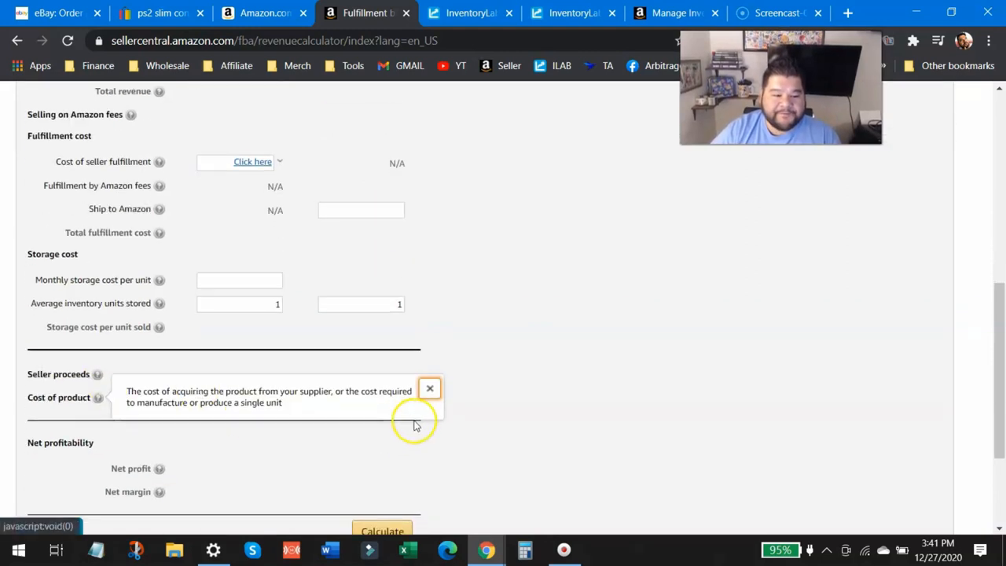
pyautogui.click(382, 532)
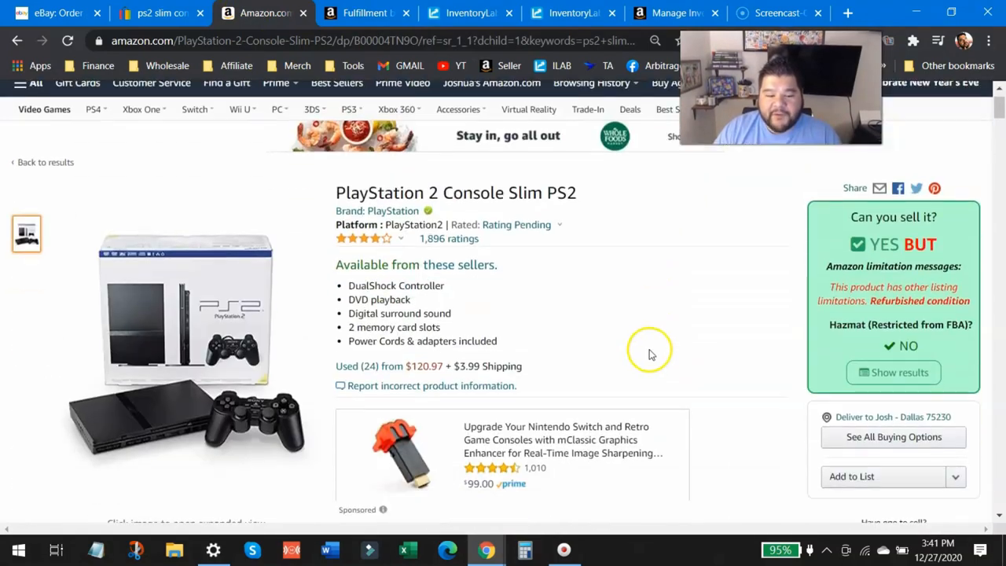
# - Review the PS2 Slim 8 Game Bundle order, then return to the sold ps2 slim console search
pyautogui.click(50, 13)
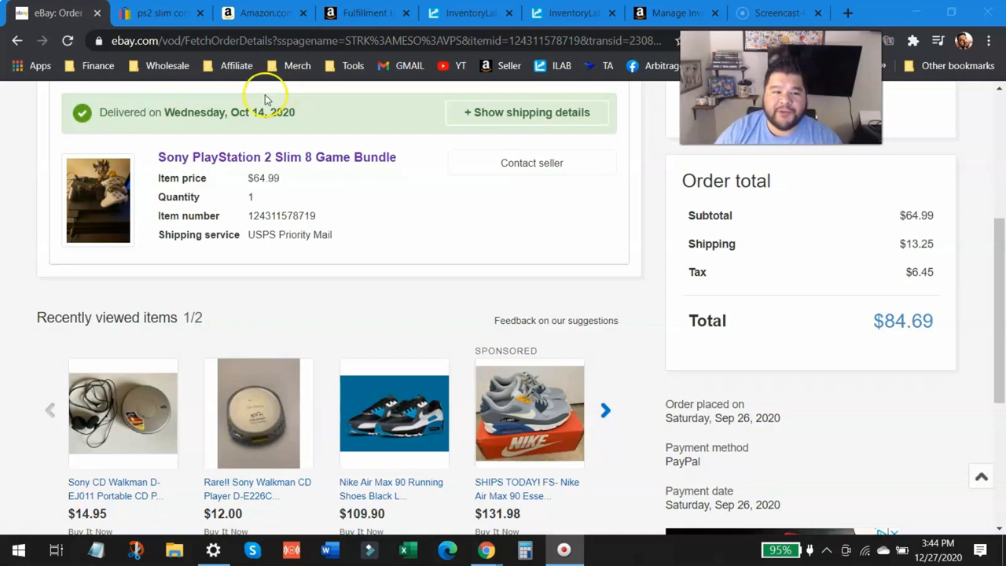
pyautogui.click(157, 13)
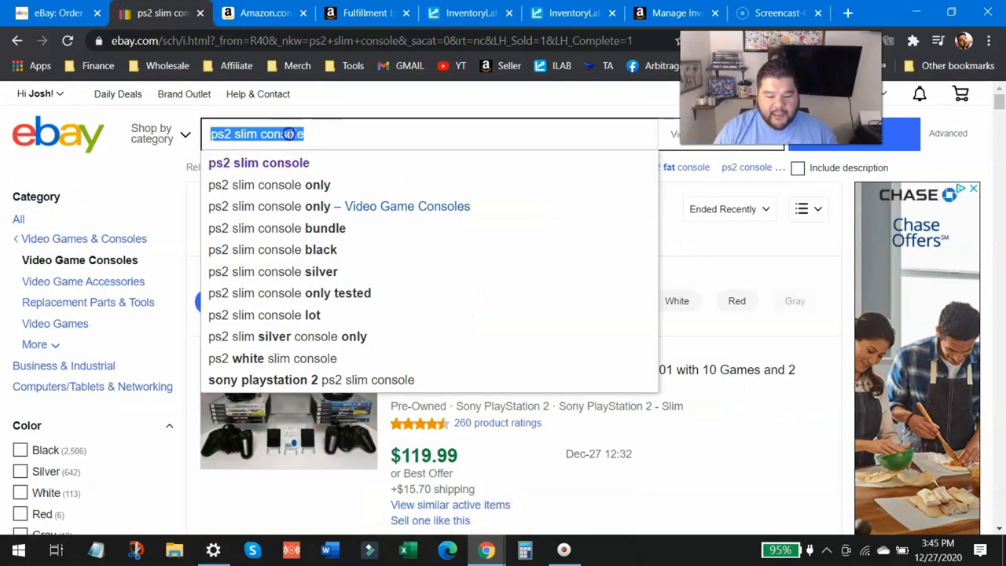
# - Search eBay for 'sony cd walkman' and browse the sold listings
pyautogui.write('sond')
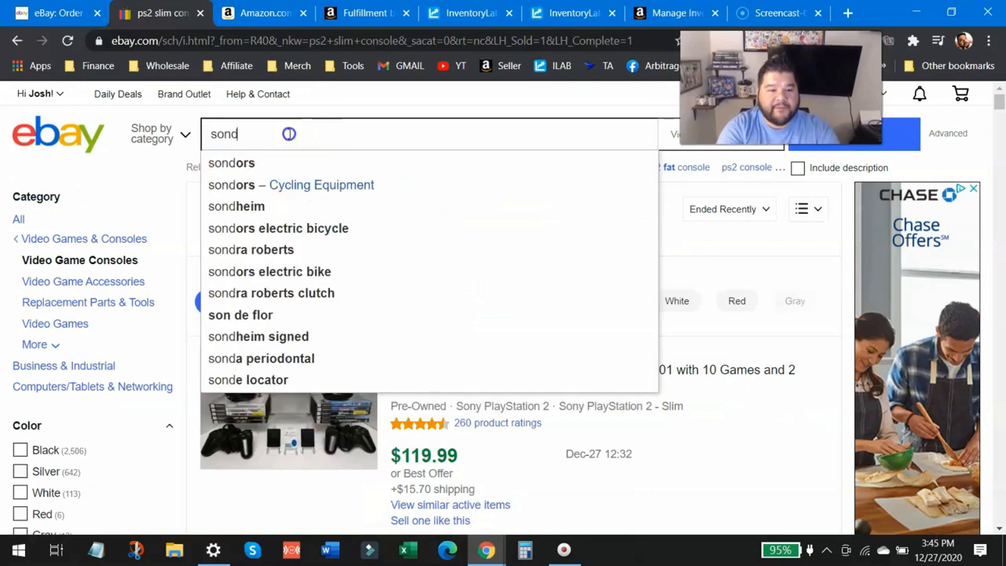
pyautogui.write('sony cd')
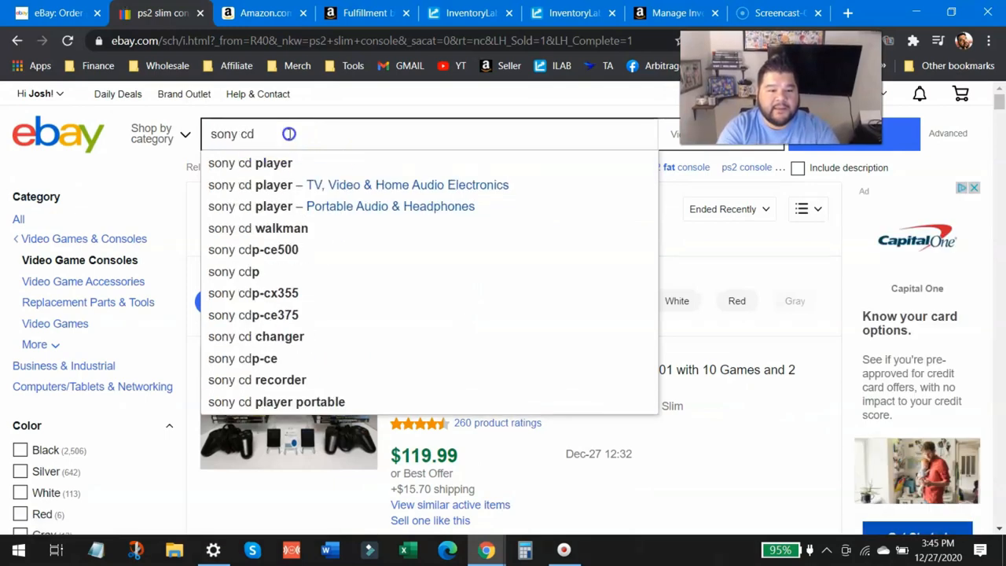
pyautogui.write('walo')
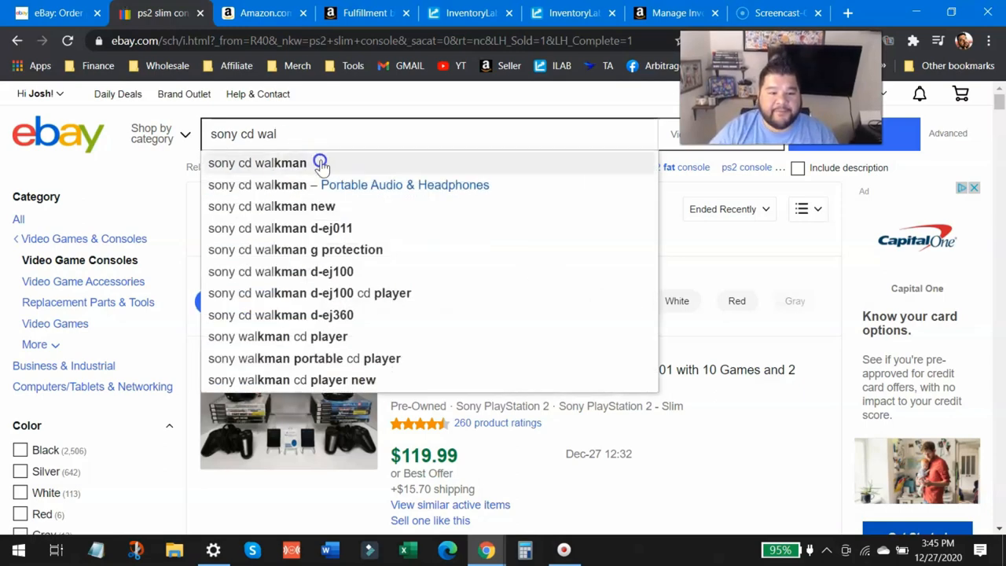
pyautogui.click(258, 162)
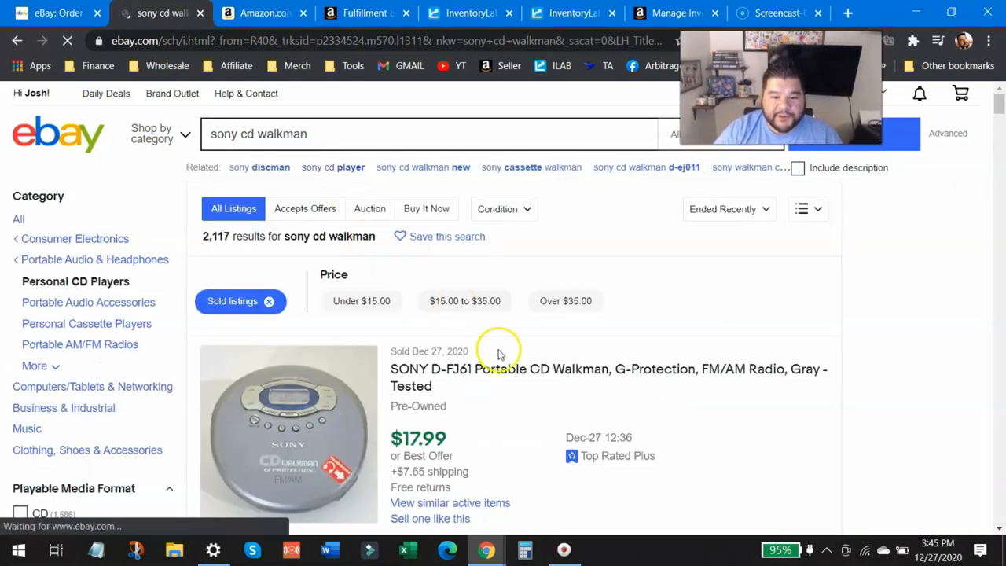
pyautogui.scroll(-3)
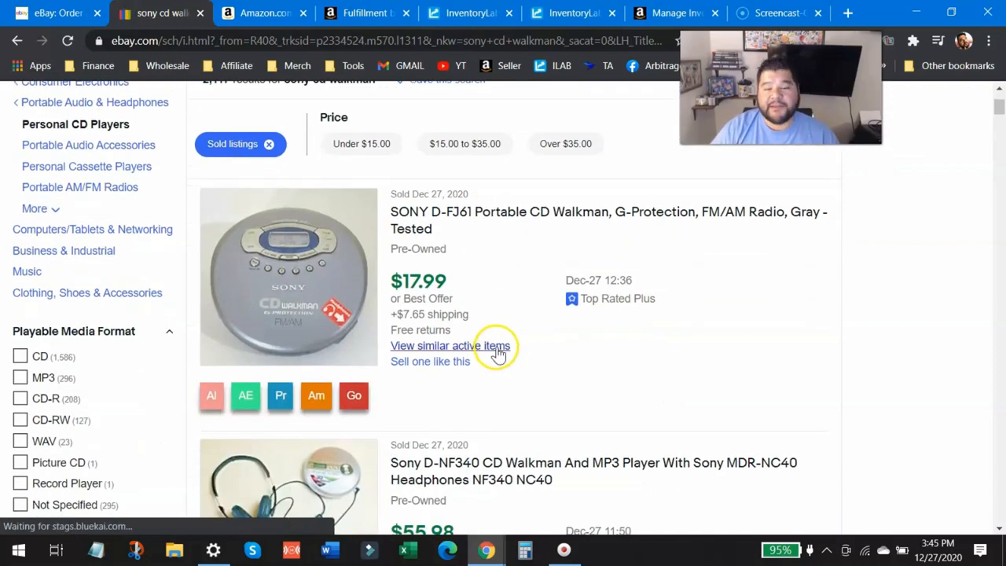
pyautogui.moveTo(451, 220)
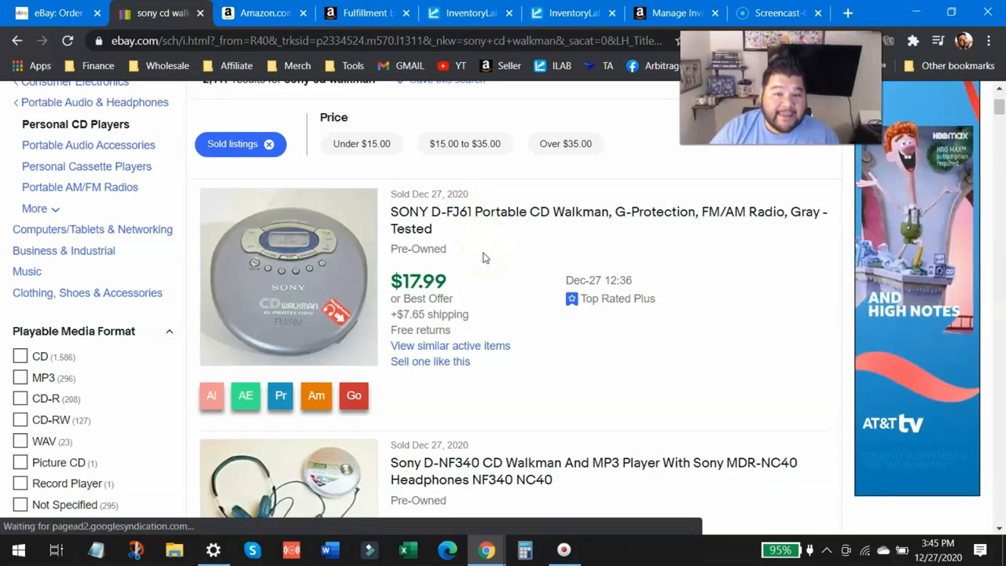
# - Remove the Sold filter to show active Sony CD Walkman listings from $12.00
pyautogui.click(269, 144)
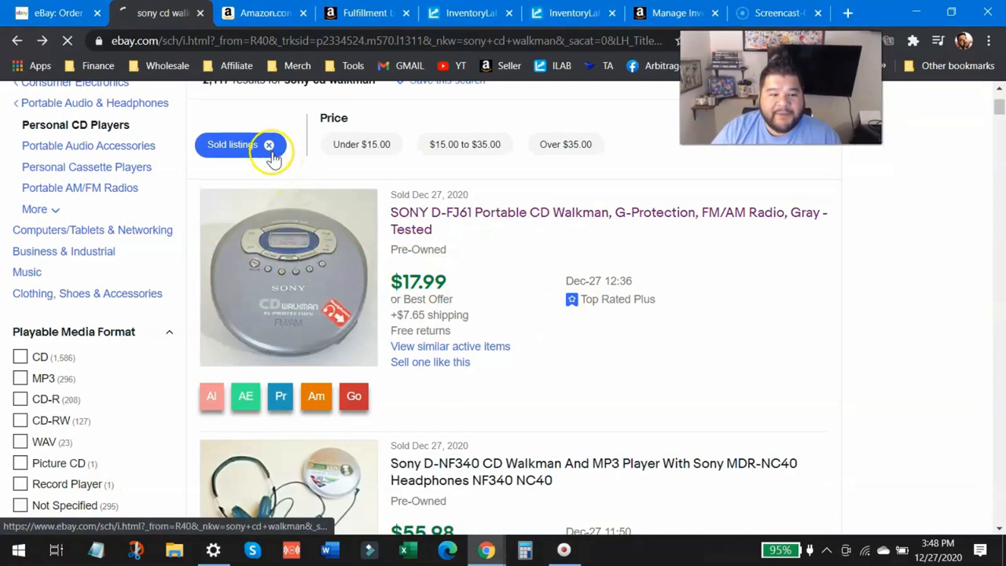
pyautogui.click(269, 145)
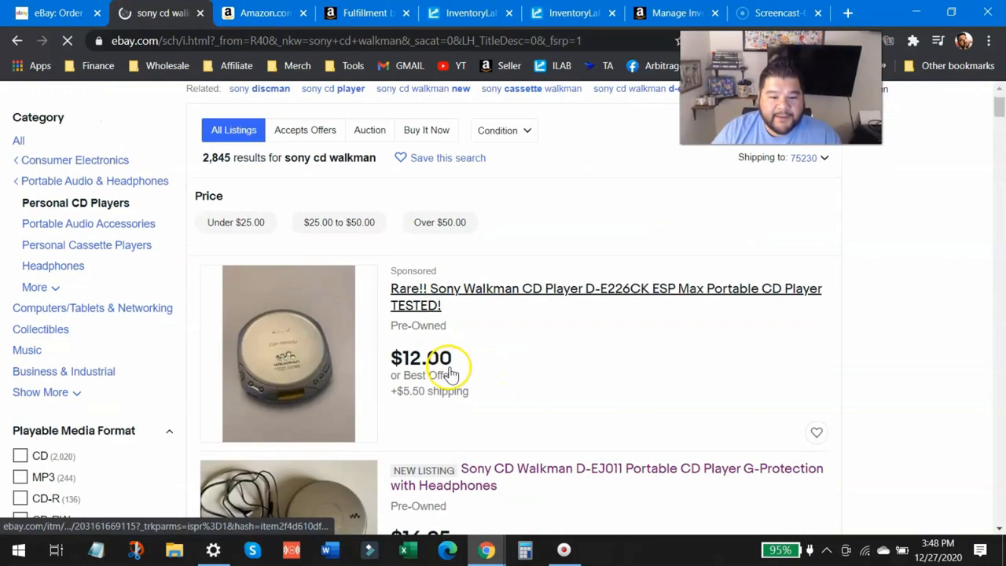
pyautogui.scroll(-3)
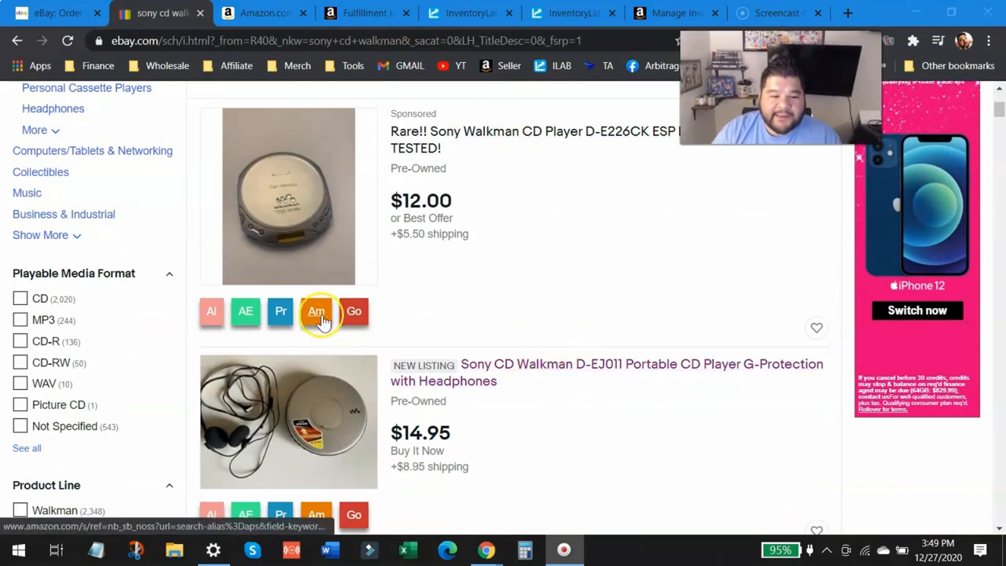
# - Look up the D-E226CK player on Amazon and open the Sony DE226CK Walkman product page
pyautogui.click(316, 311)
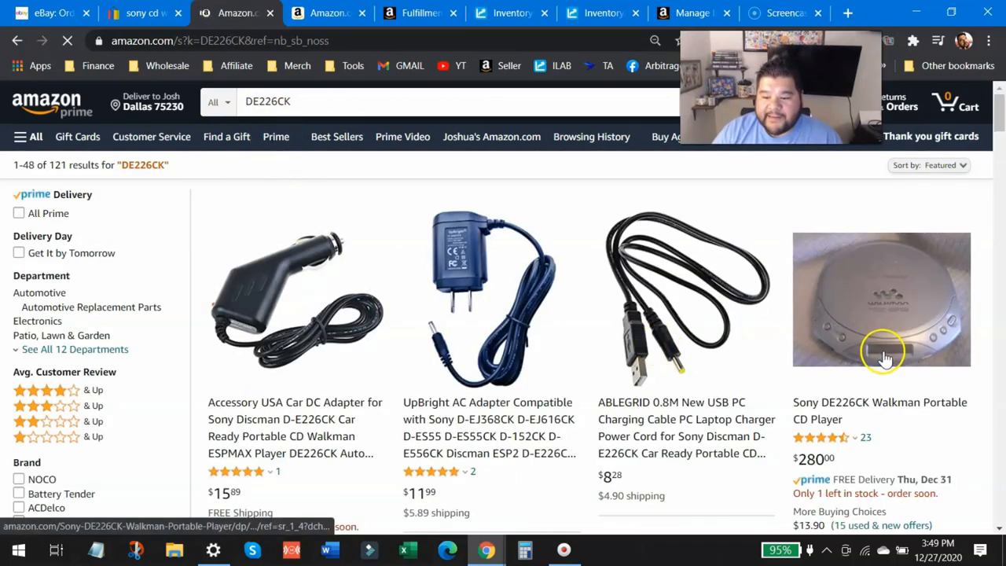
pyautogui.scroll(-3)
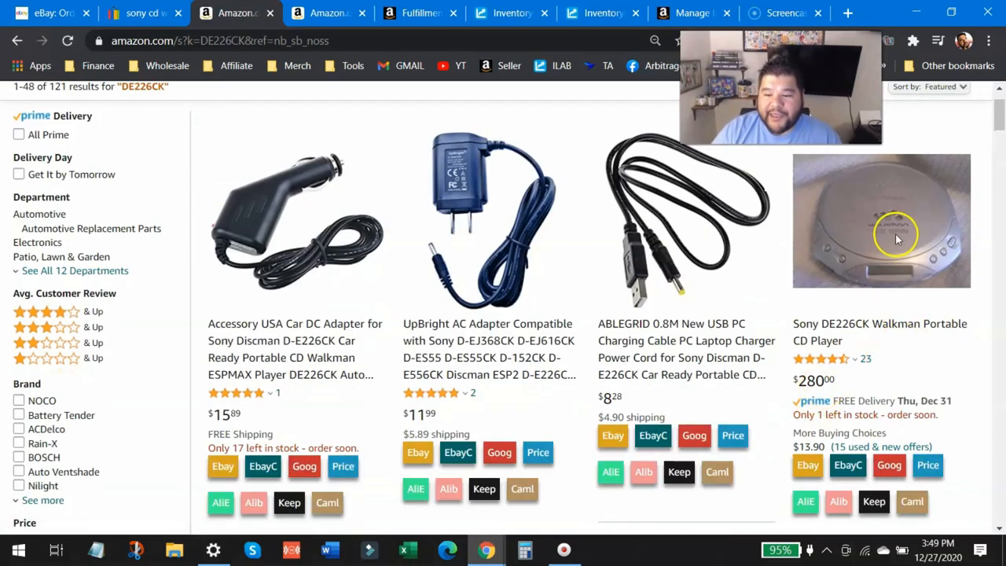
pyautogui.moveTo(893, 324)
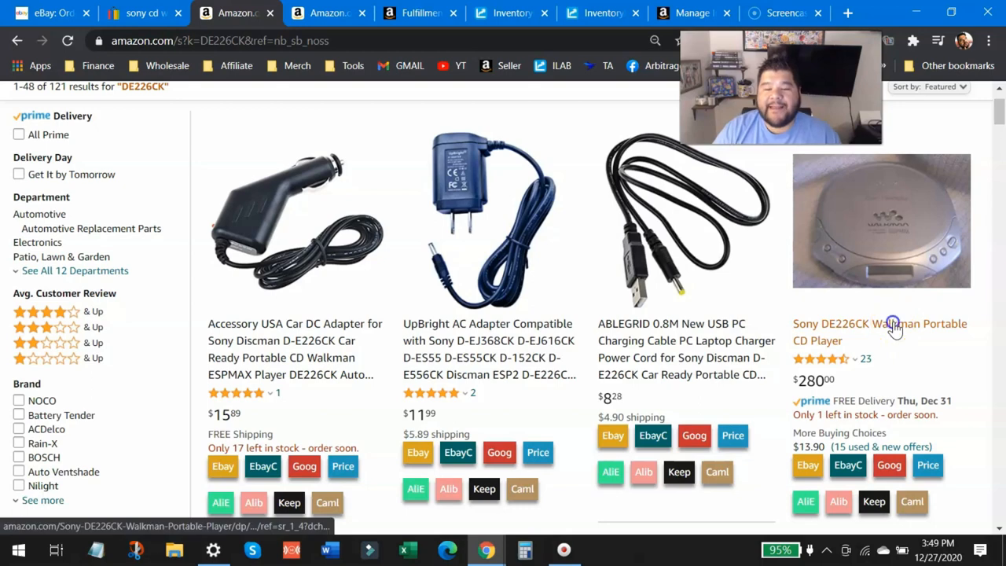
pyautogui.click(880, 324)
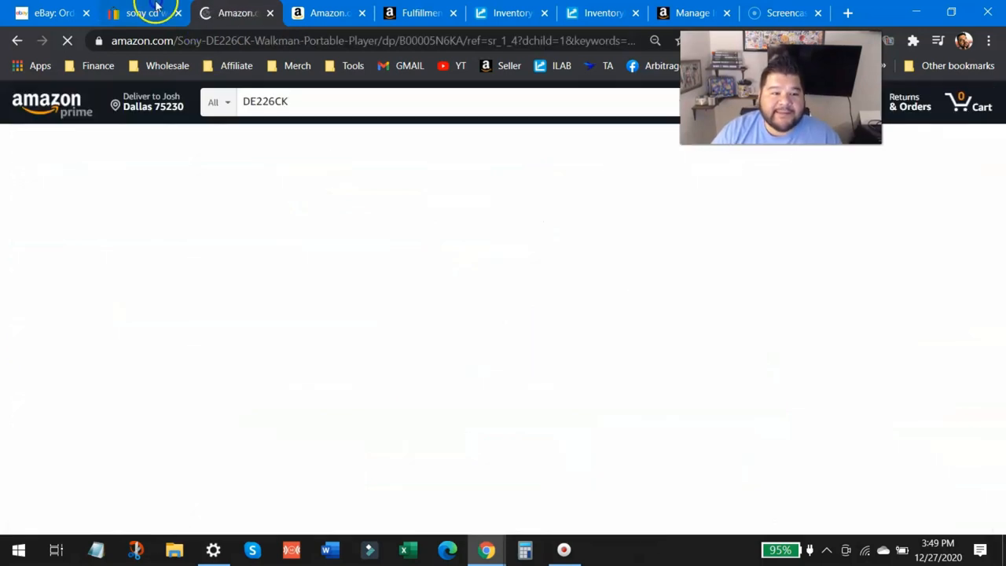
pyautogui.click(145, 13)
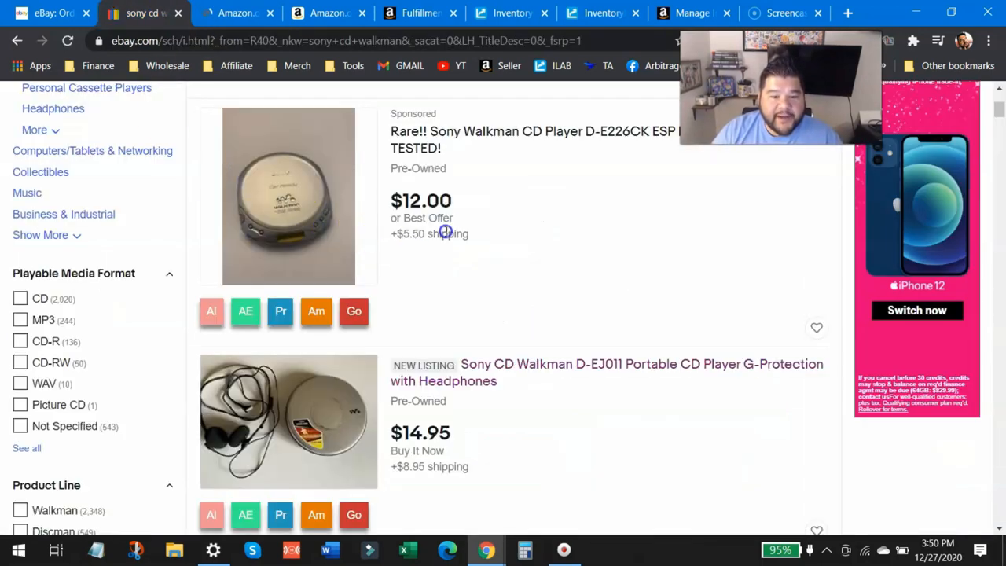
pyautogui.click(316, 311)
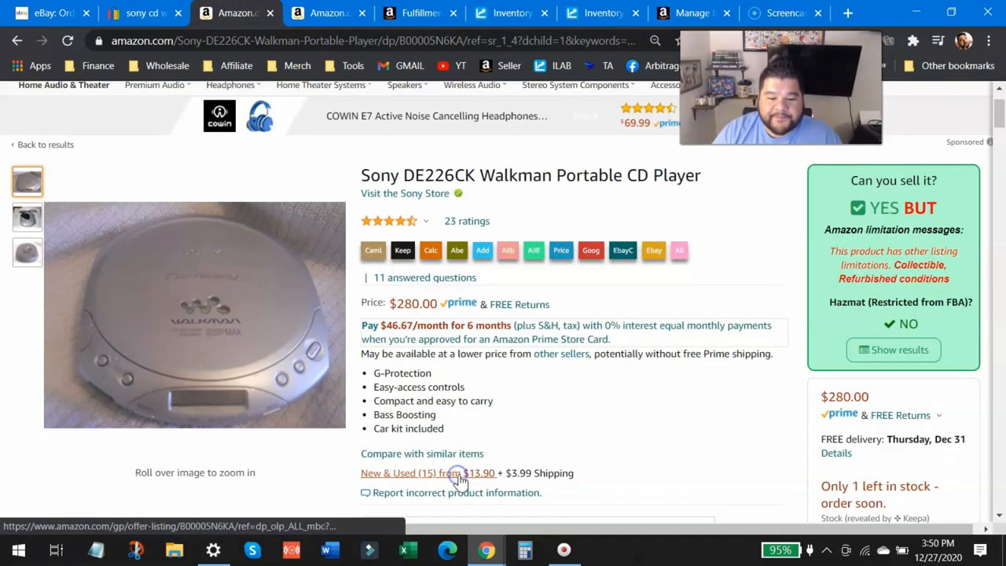
# - Filter the DE226CK's new and used offers to Prime-only, leaving one at $25.00
pyautogui.click(425, 472)
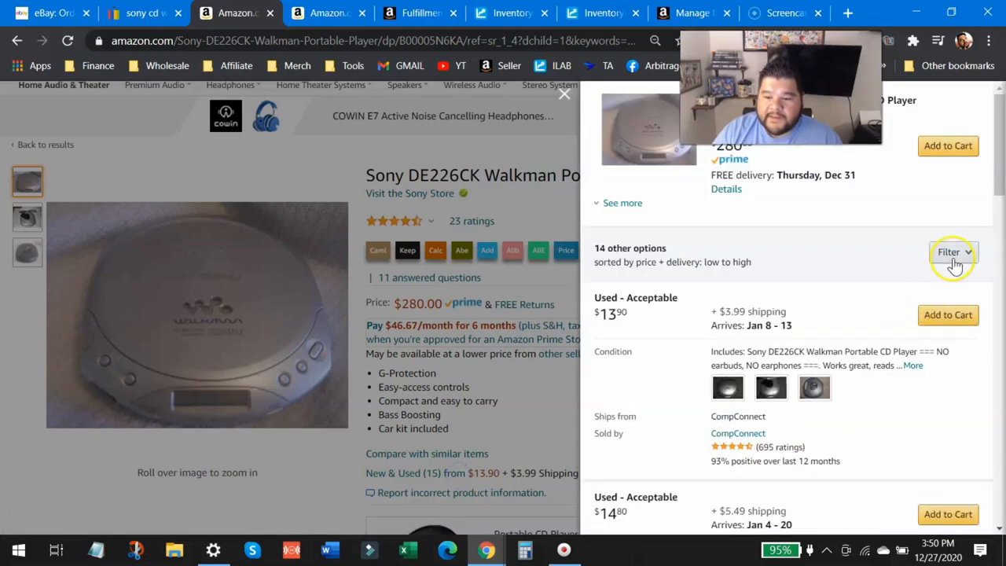
pyautogui.click(953, 251)
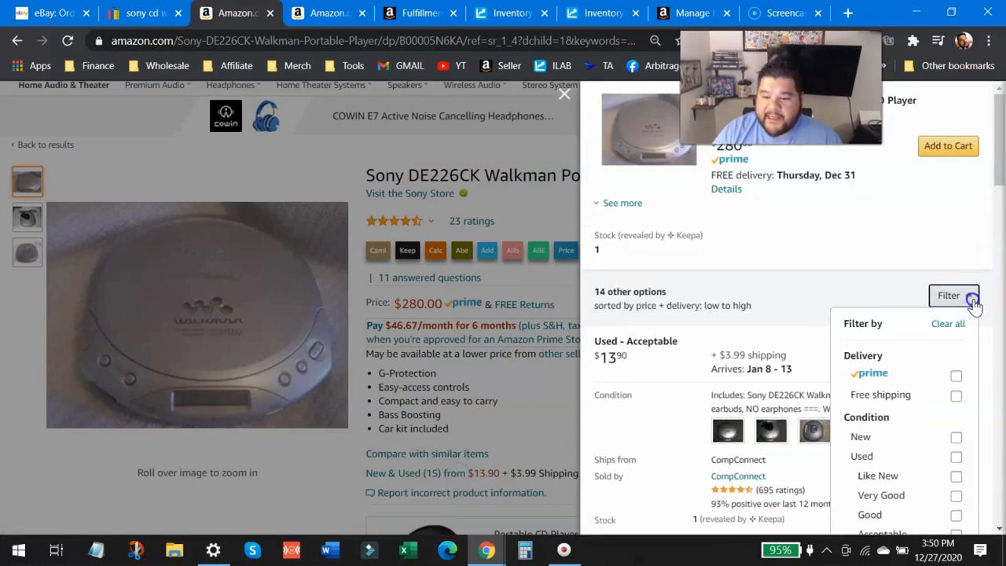
pyautogui.click(956, 373)
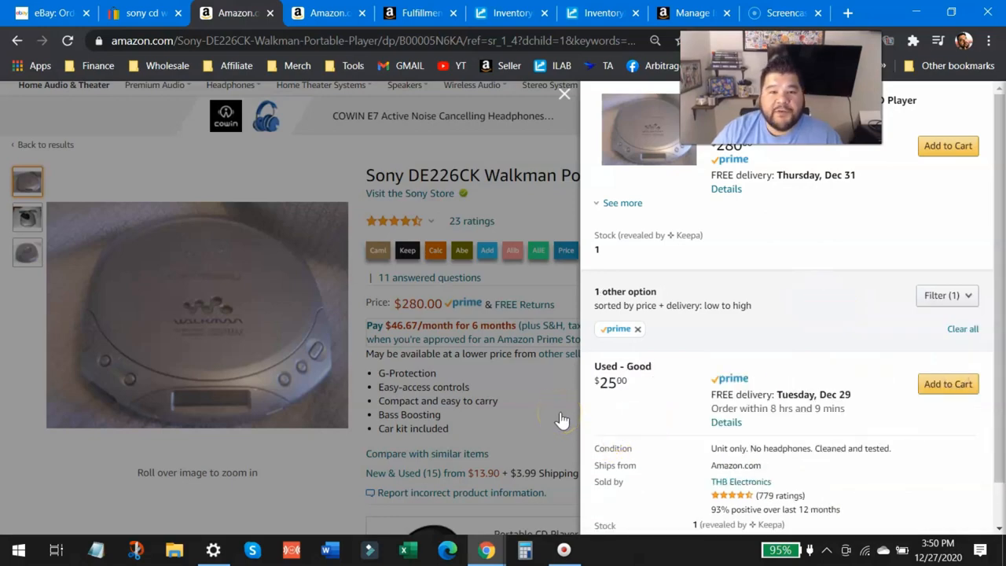
# - View three months of Keepa price and rank history for the DE226CK
pyautogui.scroll(-3)
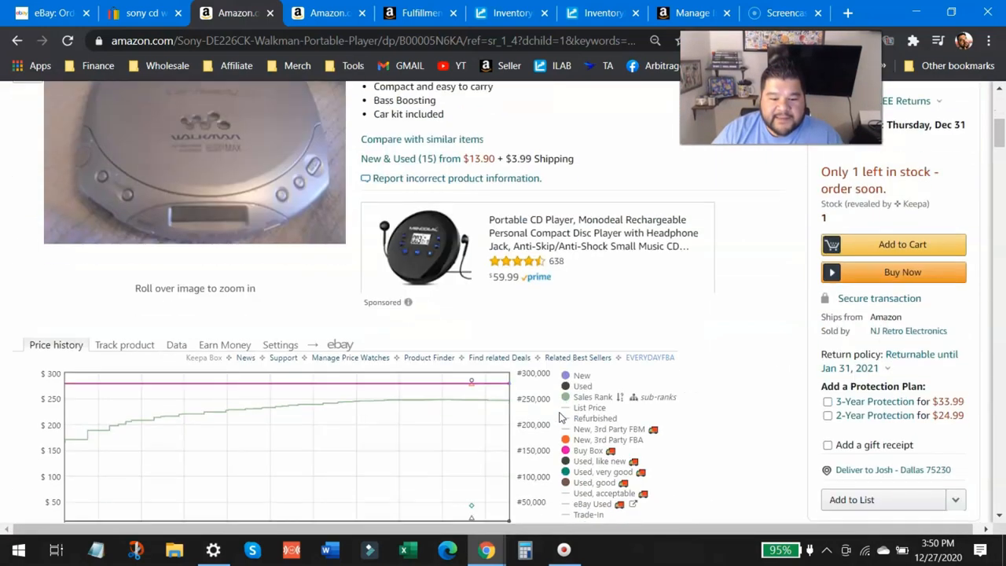
pyautogui.scroll(-3)
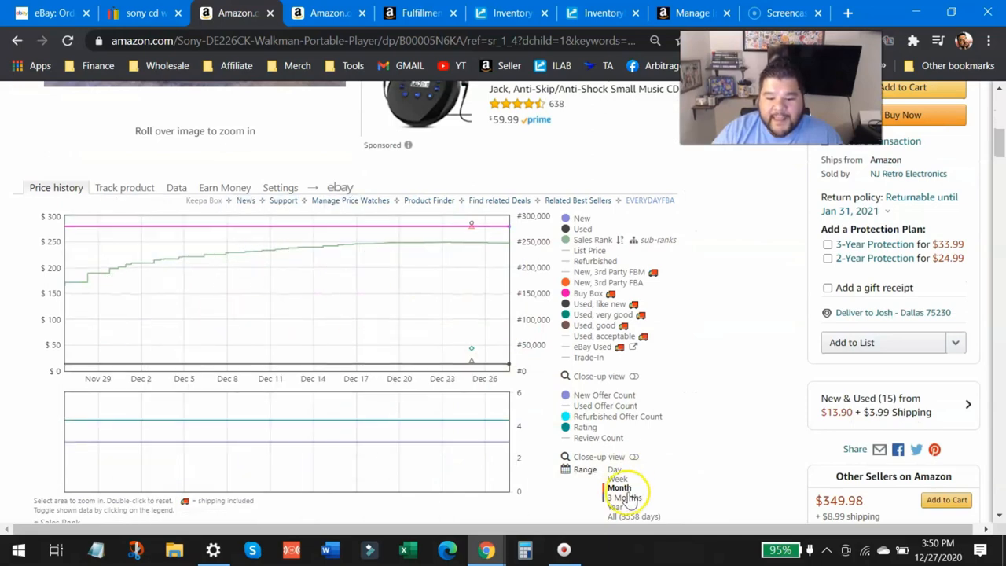
pyautogui.click(625, 496)
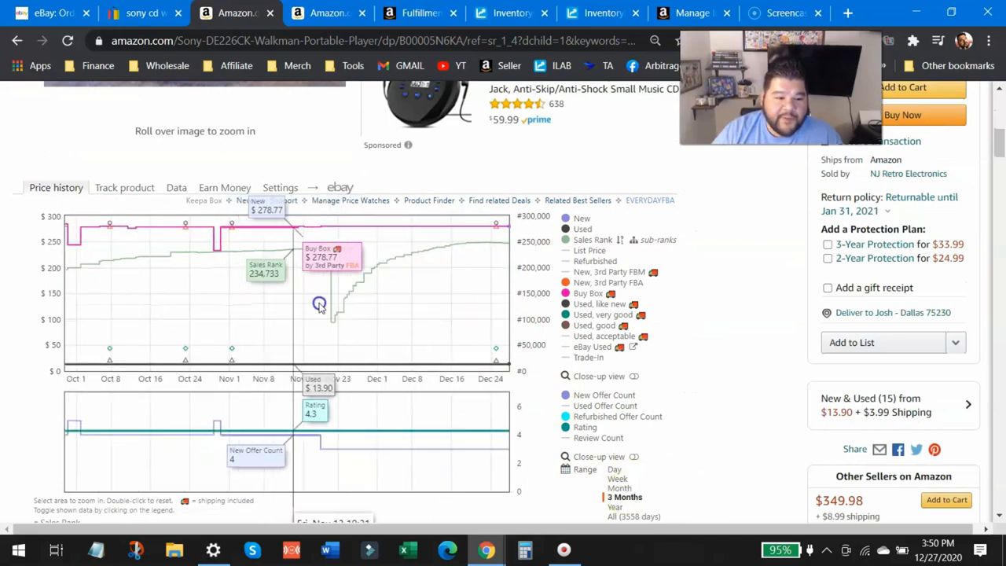
pyautogui.moveTo(462, 295)
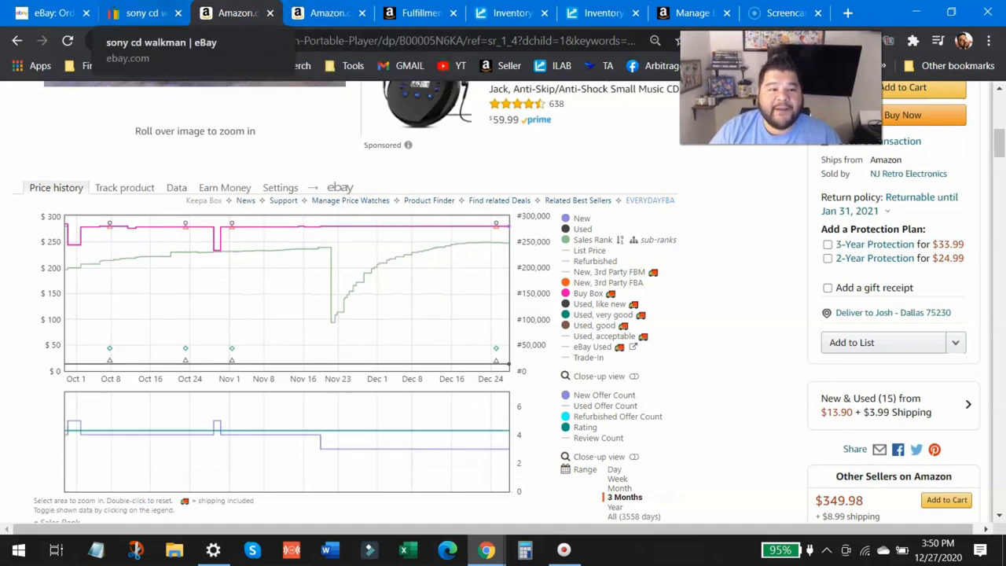
# - Open the $14.95 Sony CD Walkman D-EJ011 listing from the eBay results
pyautogui.click(145, 13)
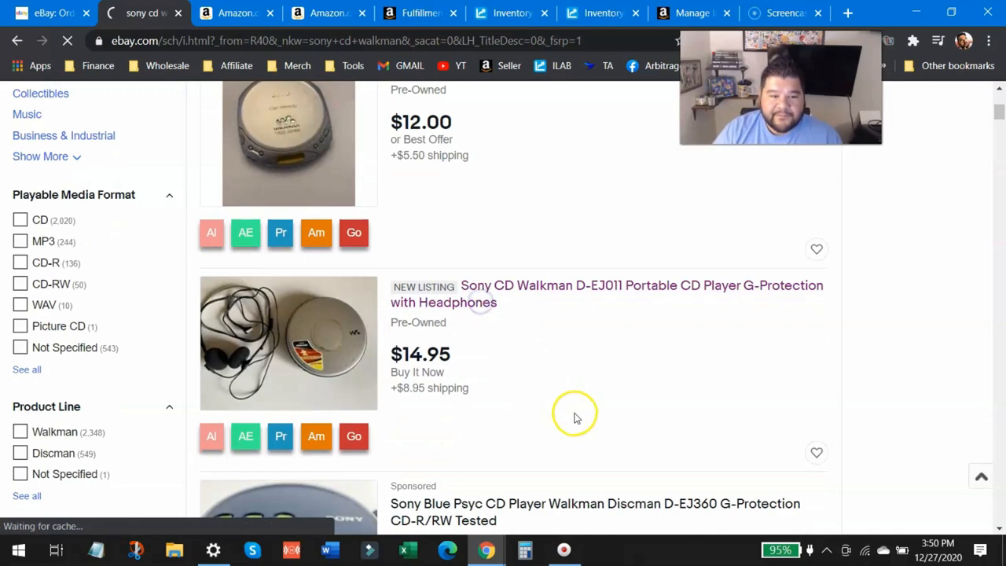
pyautogui.click(606, 294)
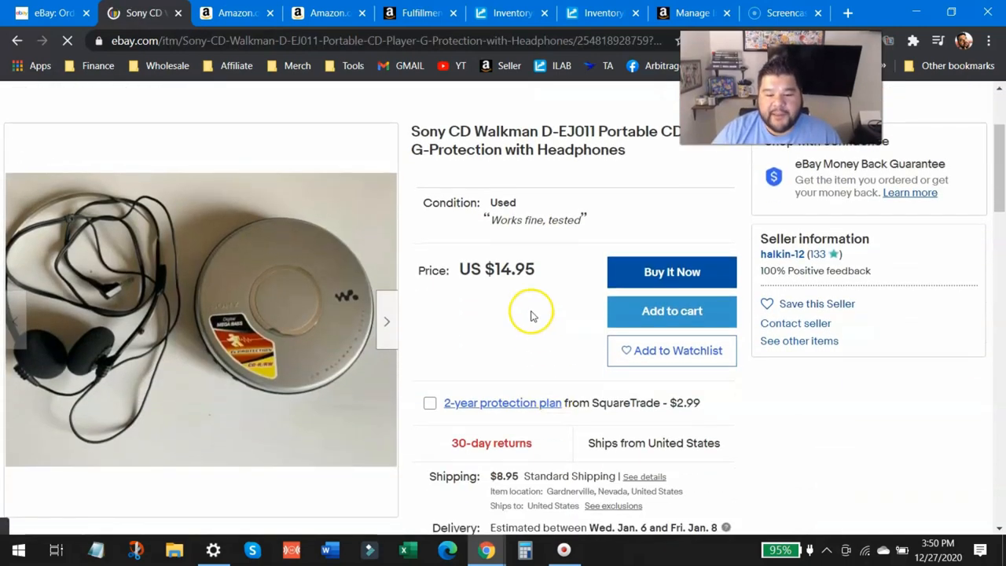
pyautogui.scroll(-3)
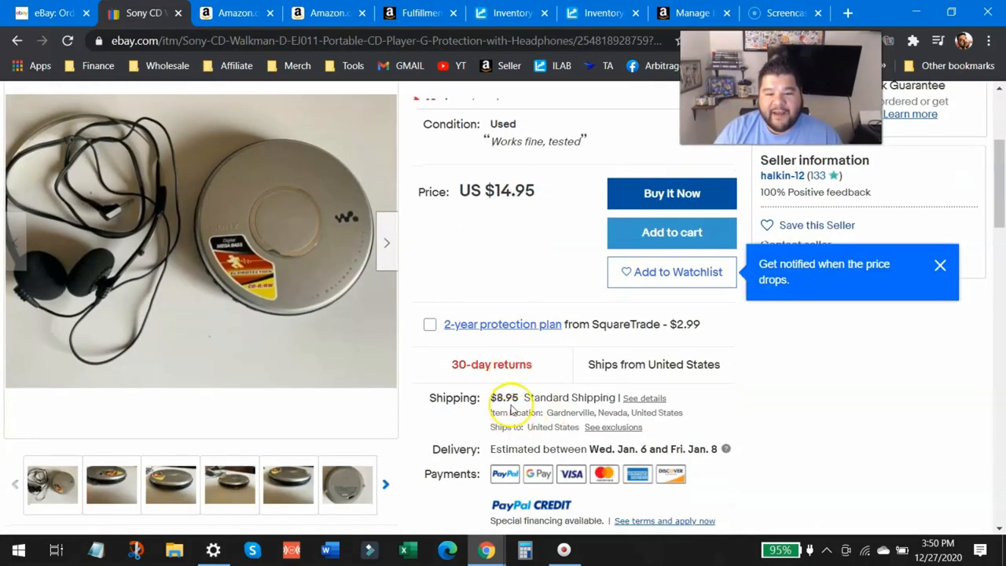
pyautogui.scroll(3)
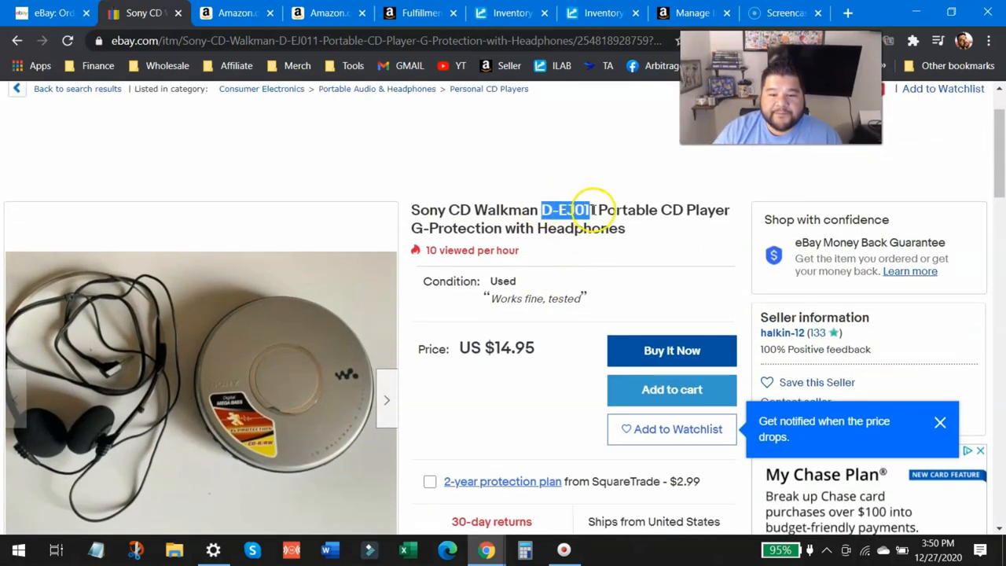
# - Search Amazon for the highlighted model number D-EJ011 via the extension
pyautogui.rightClick(566, 210)
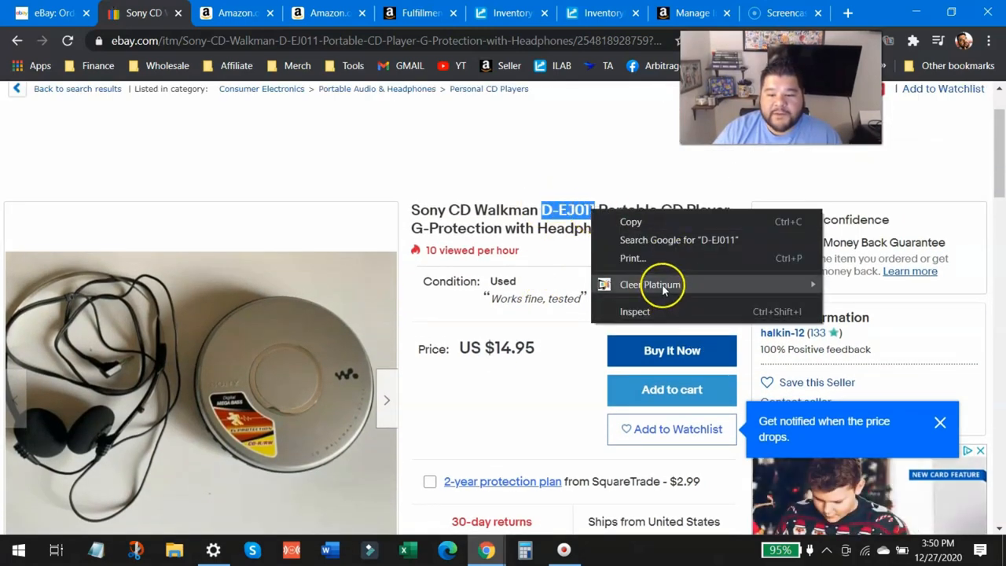
pyautogui.click(679, 239)
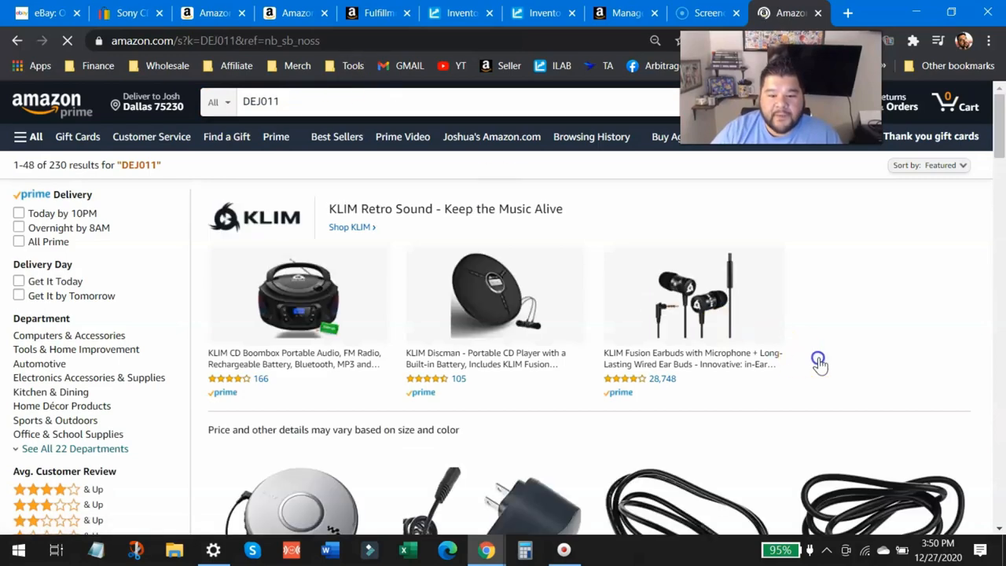
# - Open the Sony DEJ011 Walkman product page and its list of 20 new and used offers
pyautogui.scroll(-3)
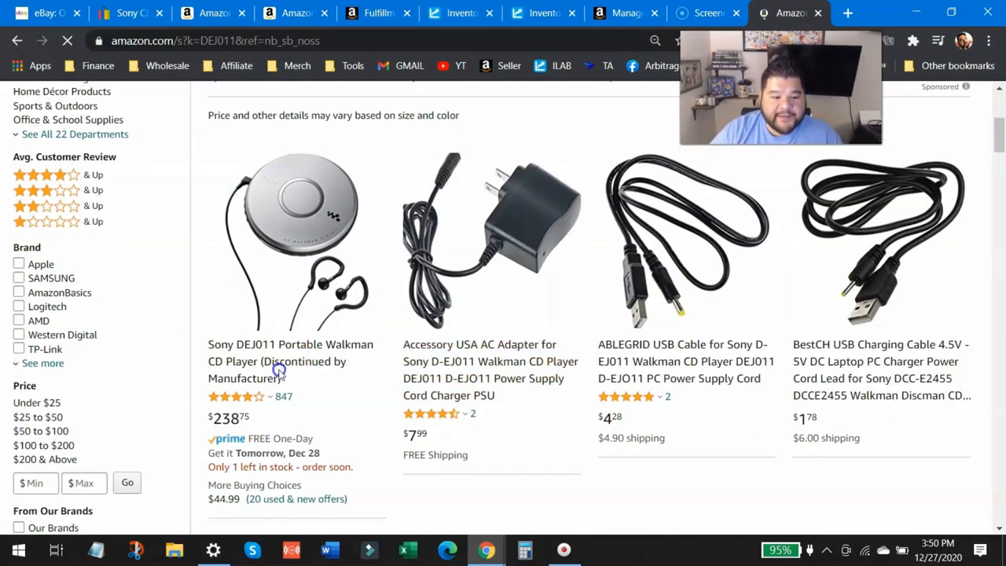
pyautogui.click(290, 360)
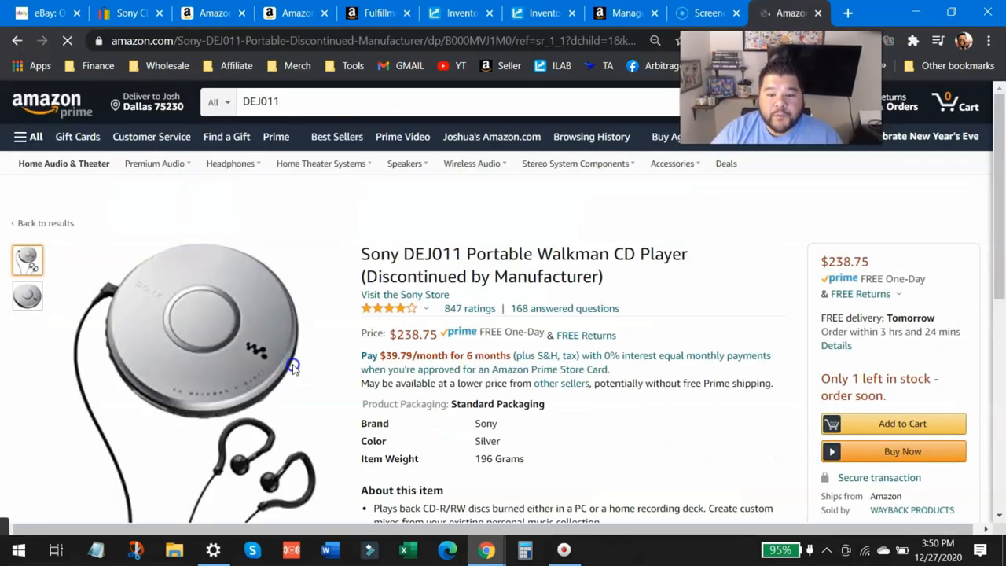
pyautogui.scroll(-3)
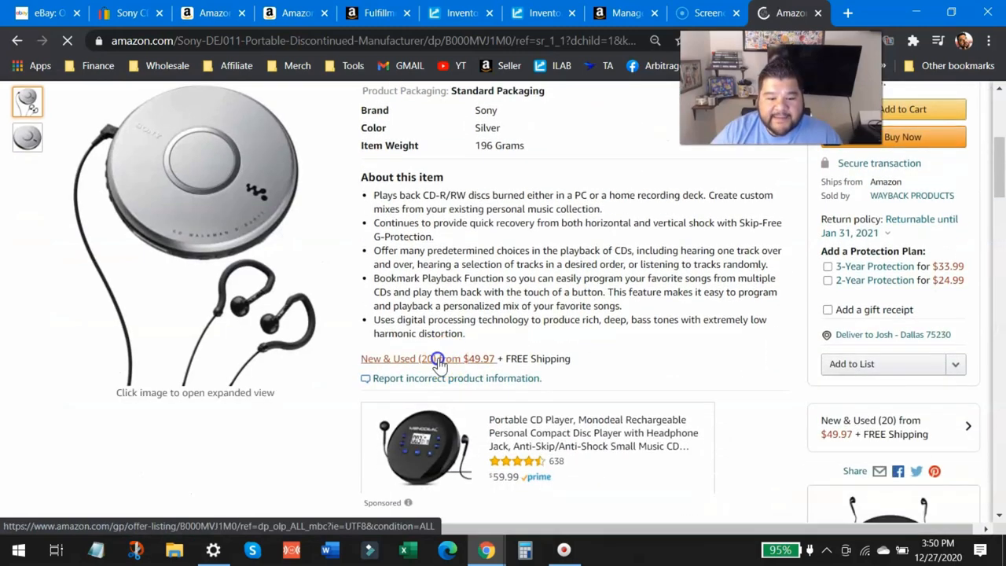
pyautogui.click(437, 358)
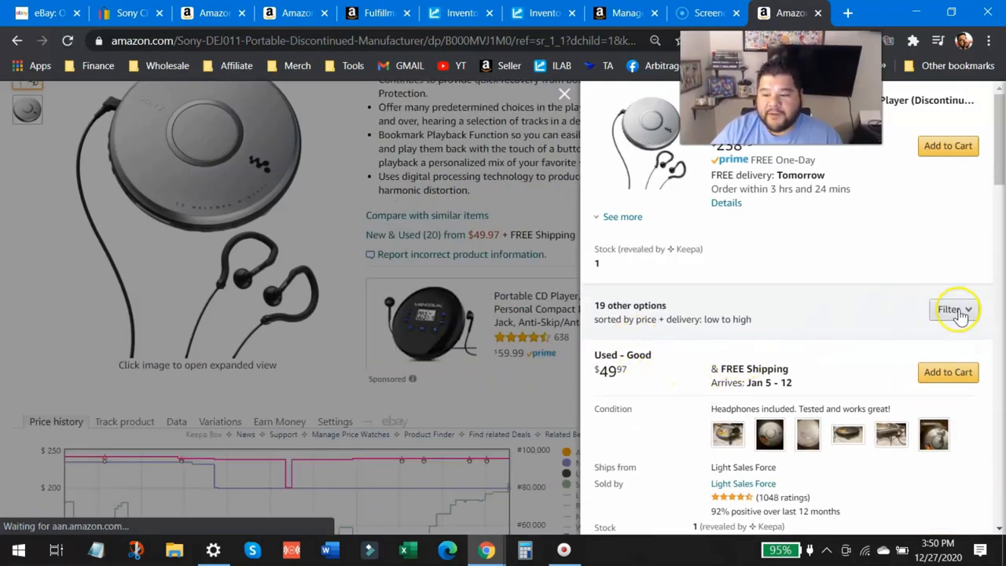
# - Clear the Prime filter (no matches) and review used offers from $44.99 to $92.99
pyautogui.click(953, 308)
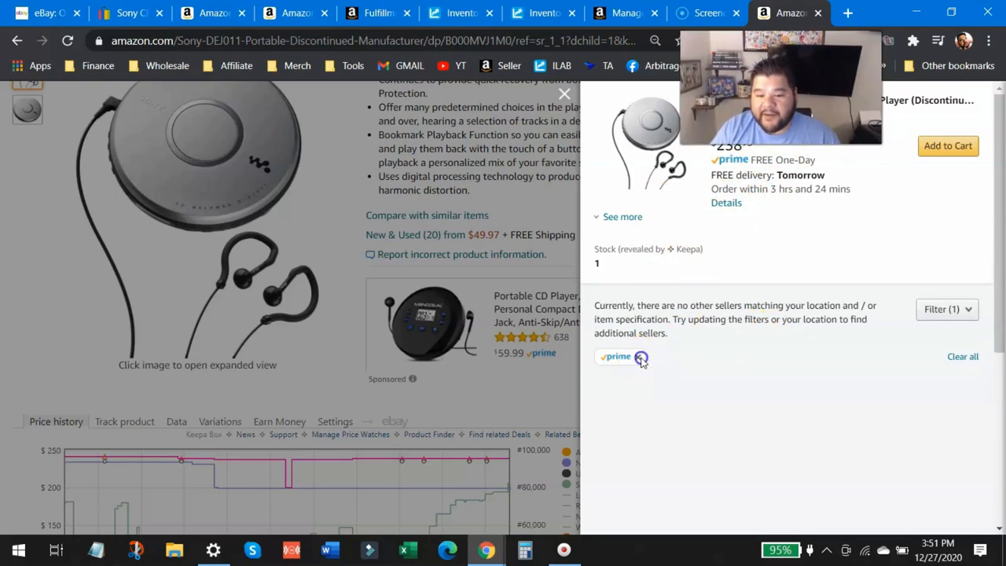
pyautogui.click(946, 309)
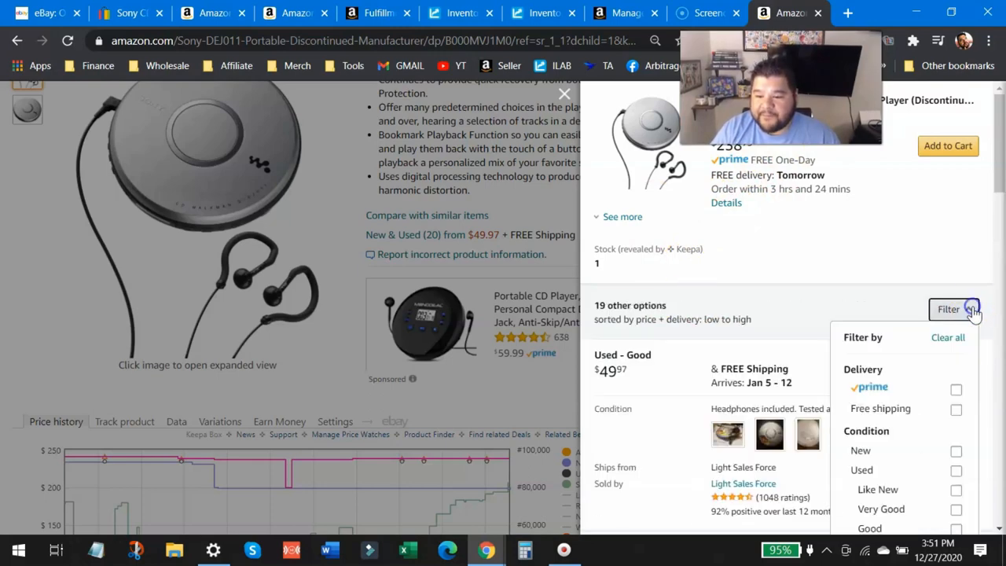
pyautogui.click(953, 308)
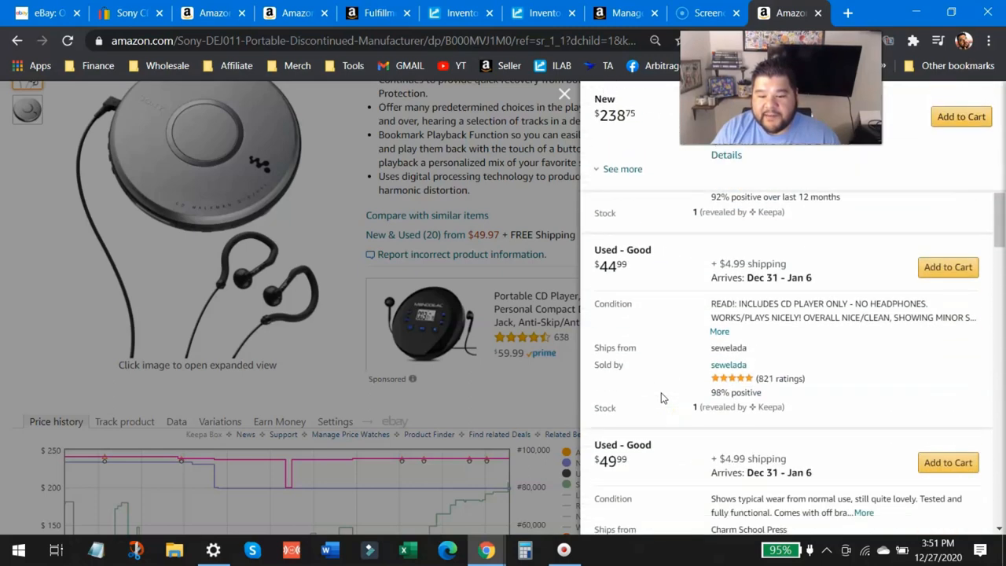
pyautogui.scroll(-3)
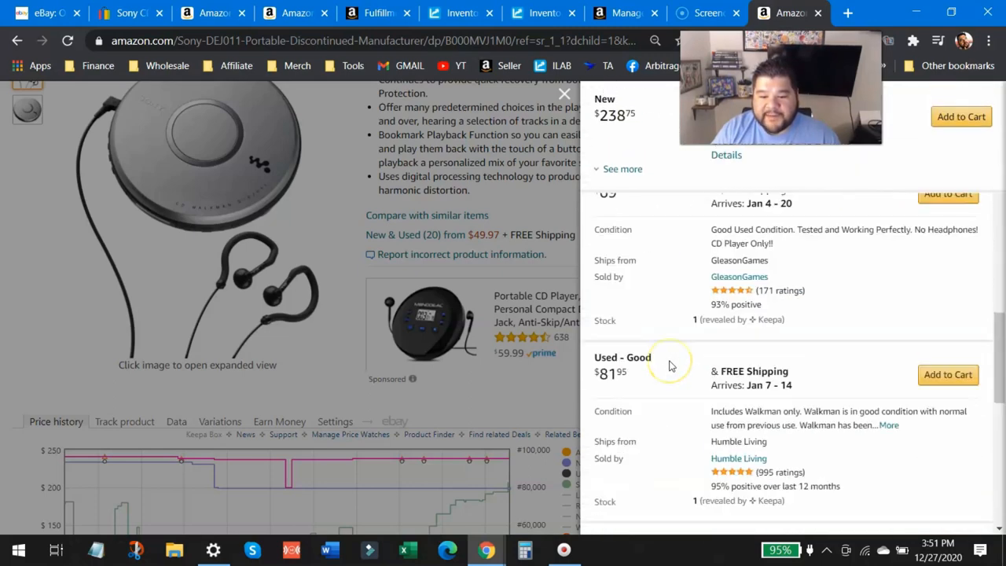
pyautogui.scroll(-3)
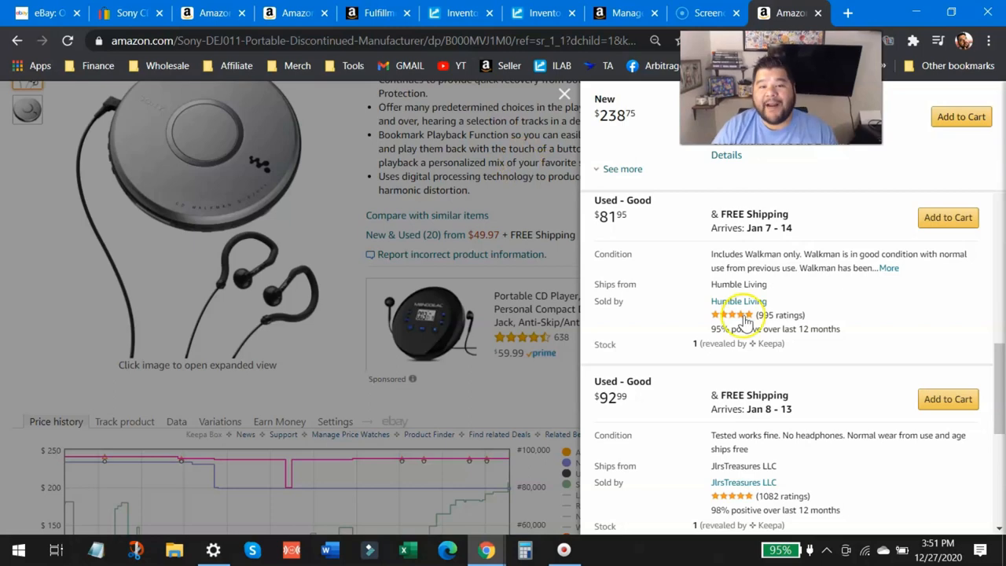
pyautogui.click(562, 94)
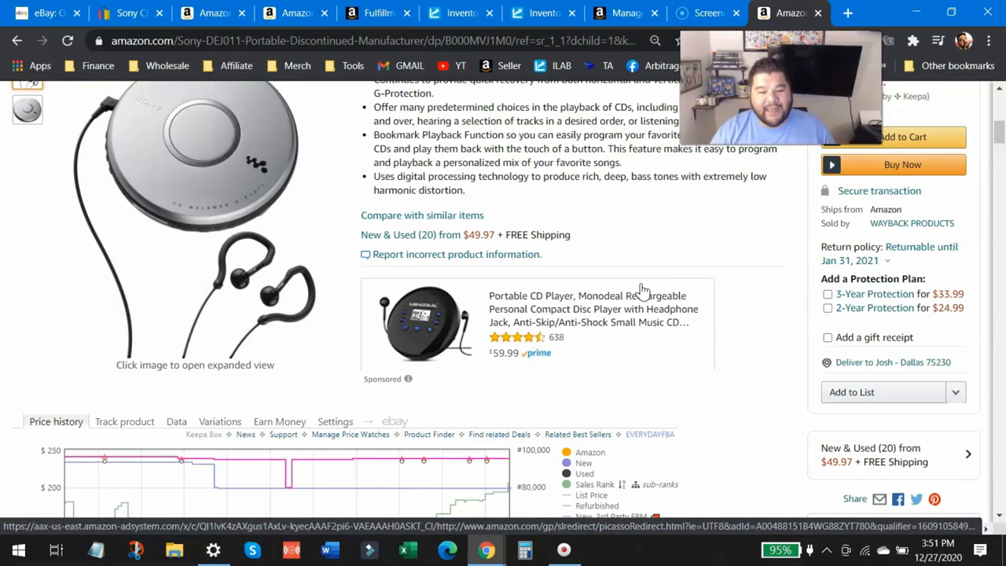
# - Set the DEJ011's Keepa chart to 3 Months and check statistics: used $44.99, rank #82,335
pyautogui.scroll(-3)
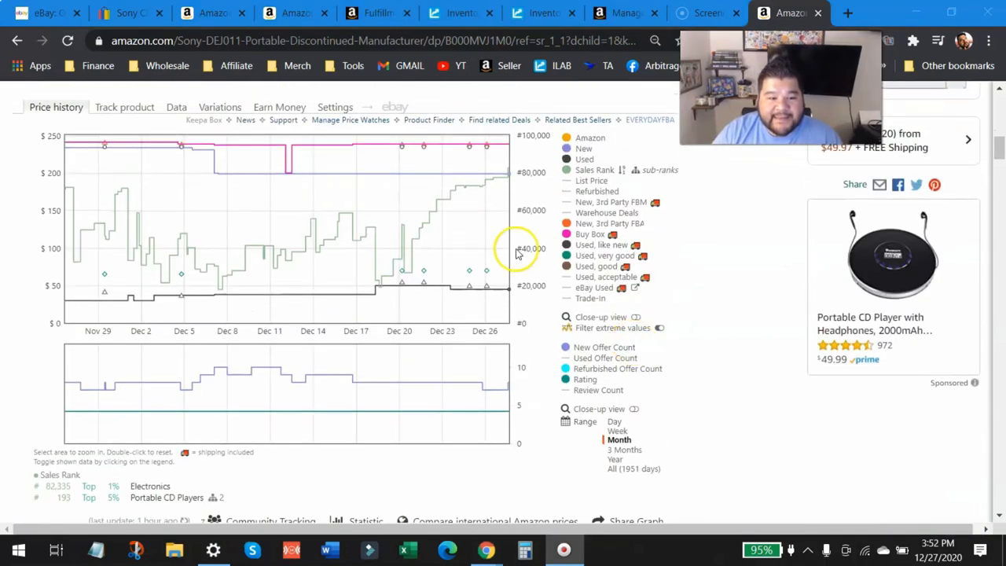
pyautogui.moveTo(165, 260)
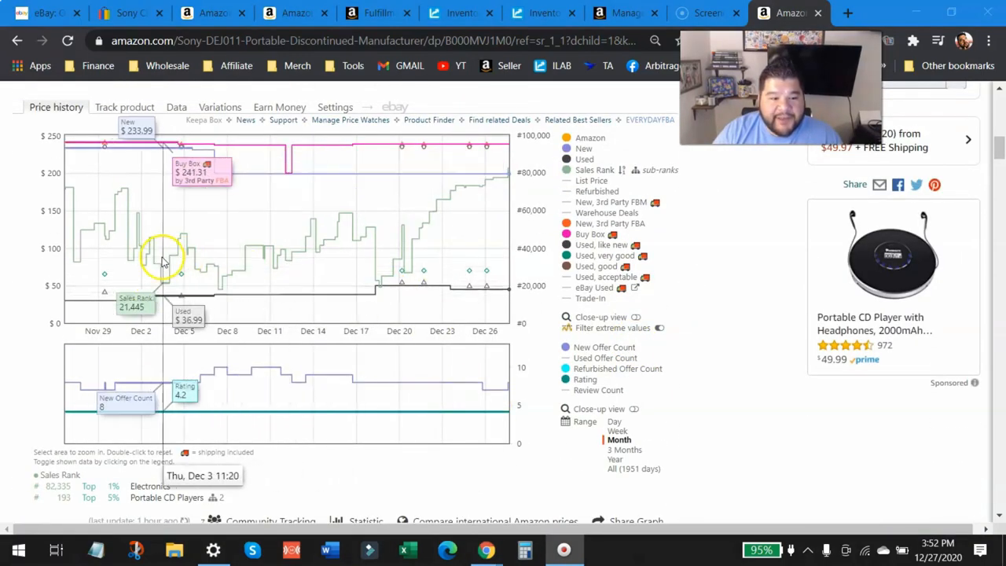
pyautogui.click(616, 459)
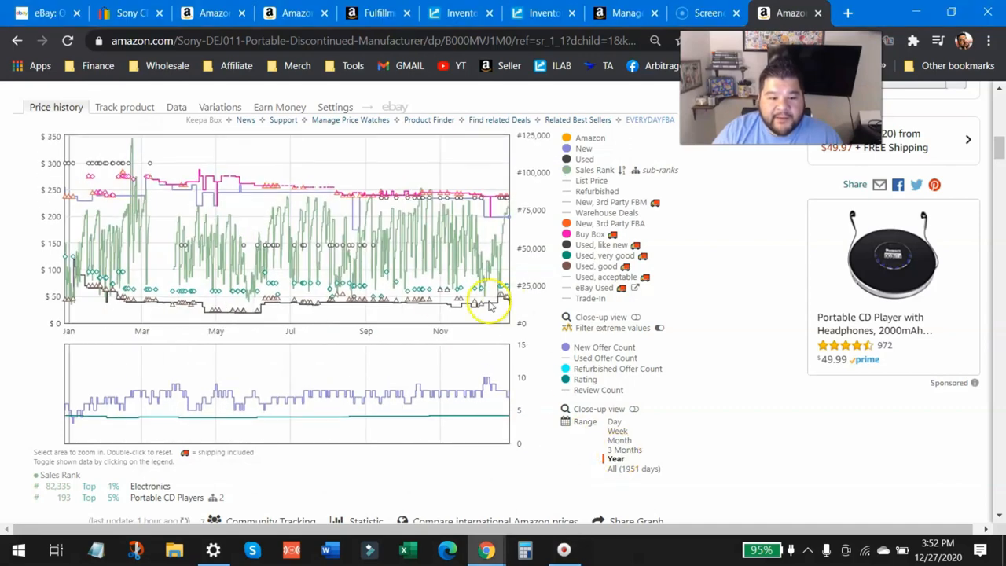
pyautogui.click(625, 449)
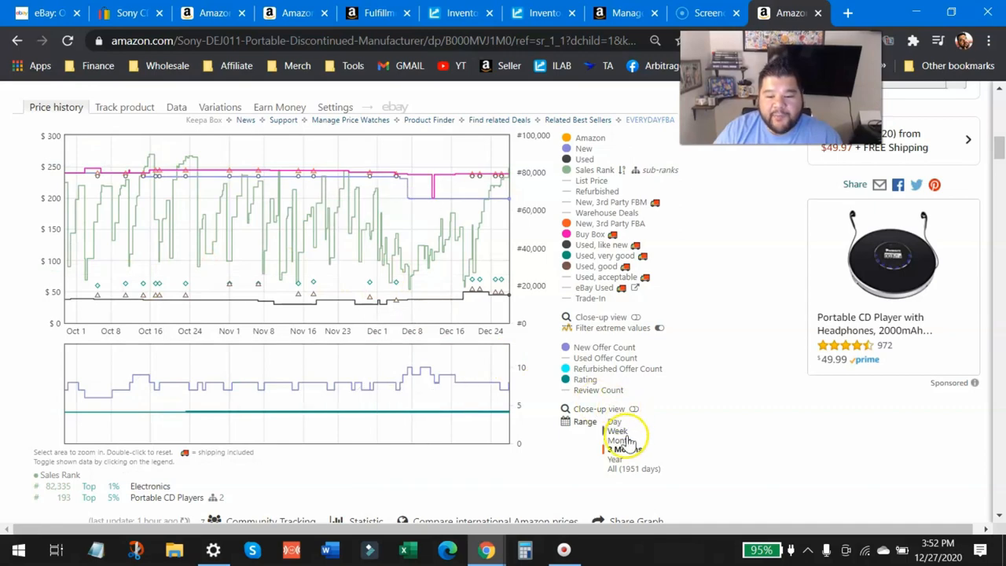
pyautogui.click(365, 364)
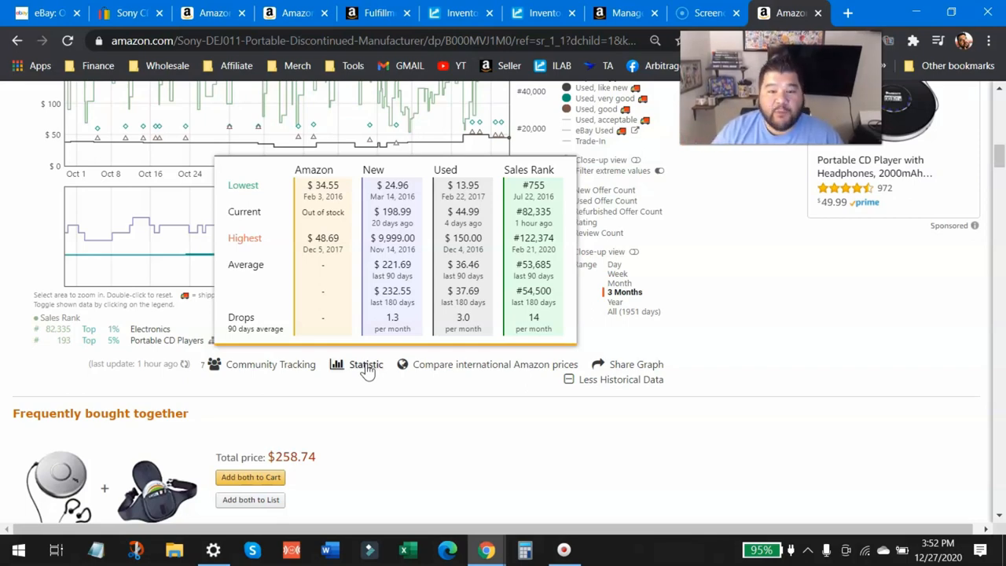
pyautogui.click(364, 364)
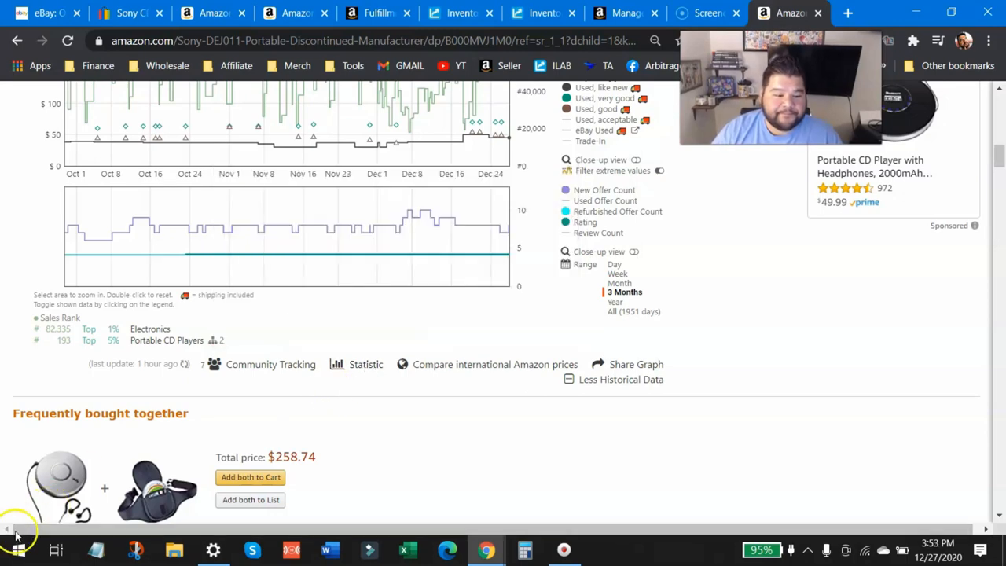
# - Browse more eBay Sony CD Walkman listings, such as the D-EJ001 at $14.95 and D-NF430 at $48.00
pyautogui.click(129, 13)
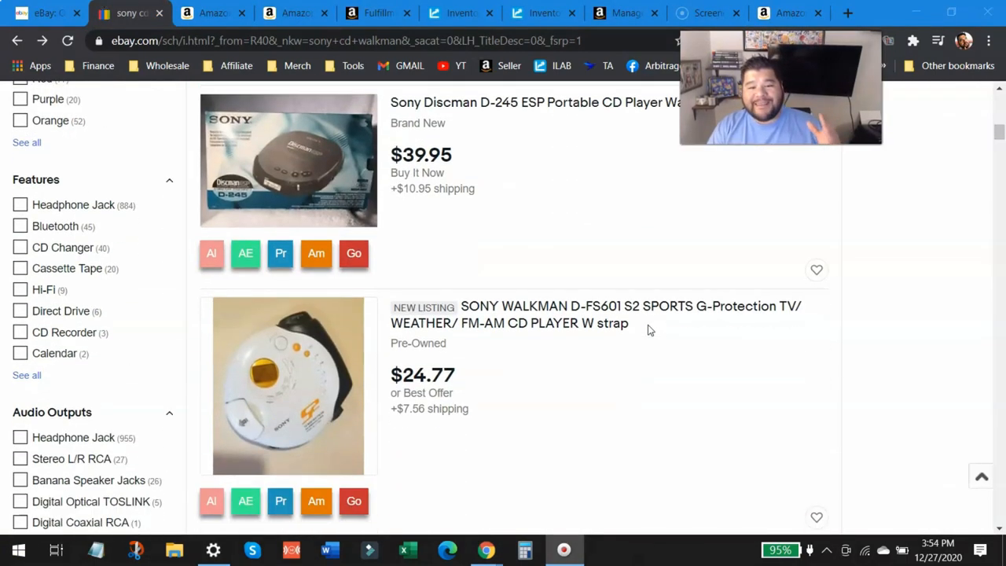
pyautogui.scroll(-3)
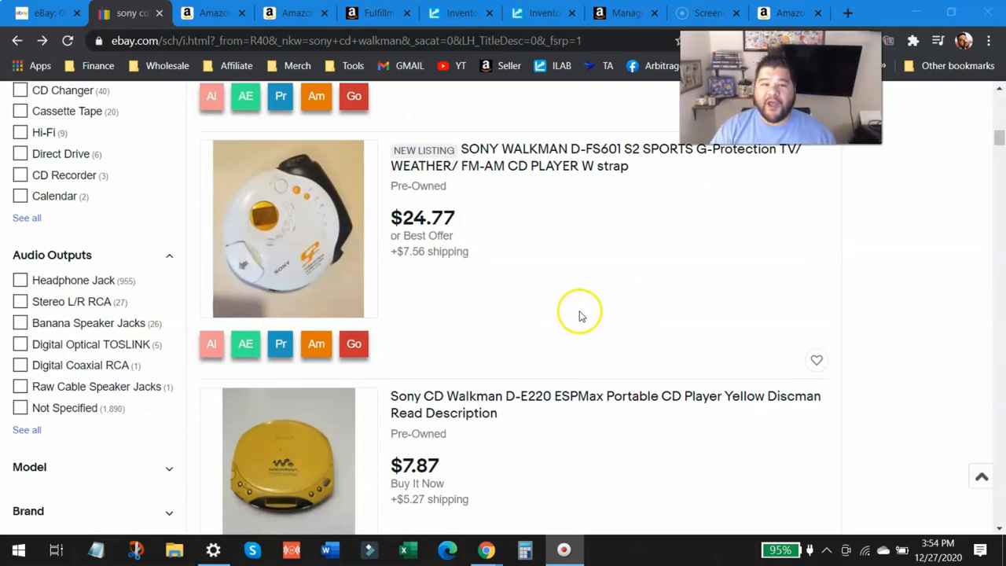
pyautogui.moveTo(589, 300)
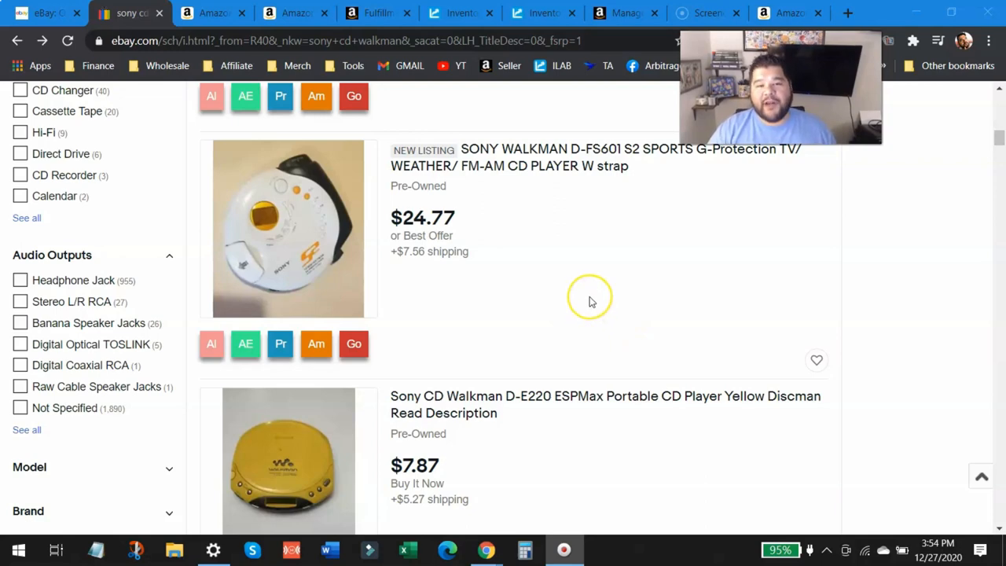
pyautogui.scroll(-3)
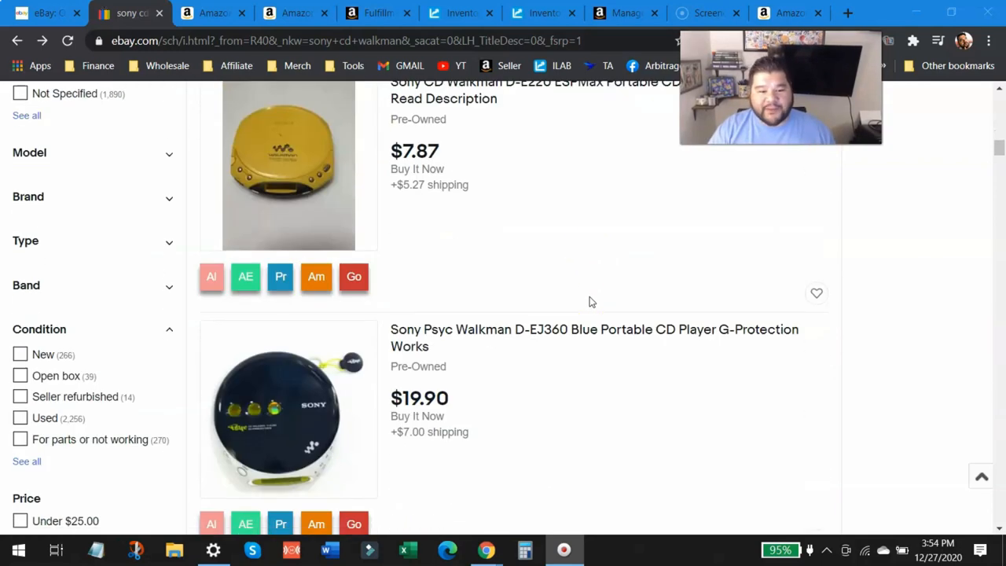
pyautogui.scroll(-3)
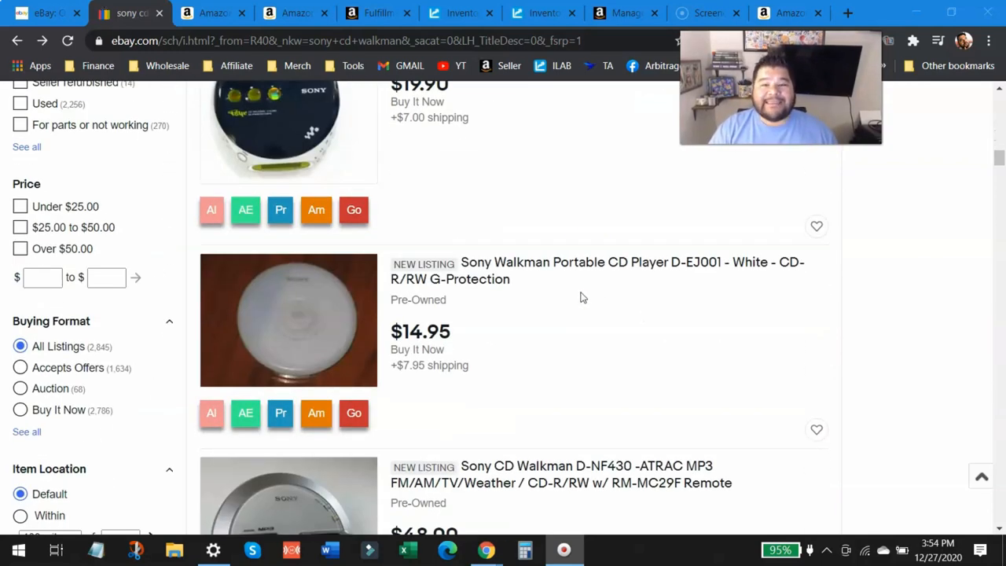
pyautogui.scroll(-3)
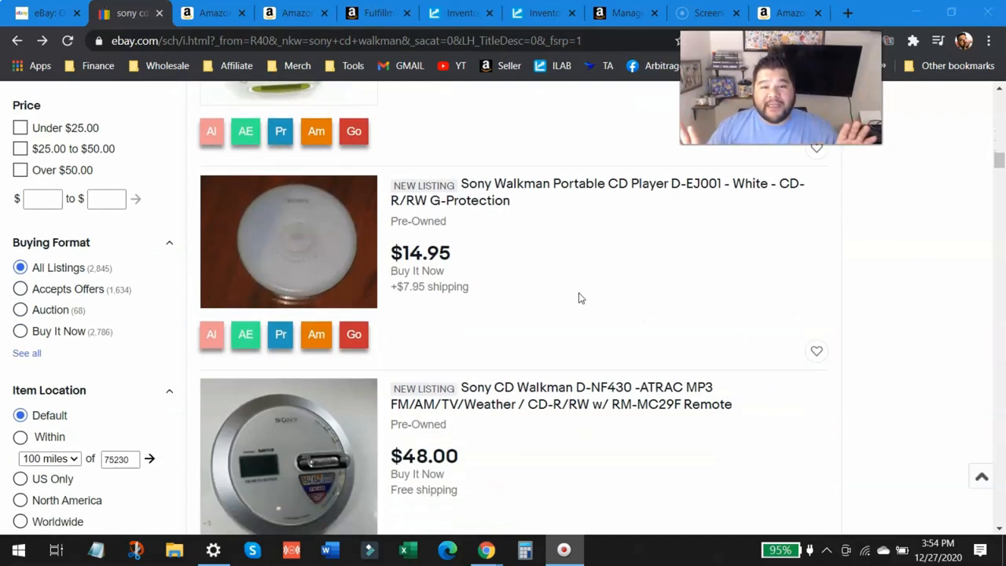